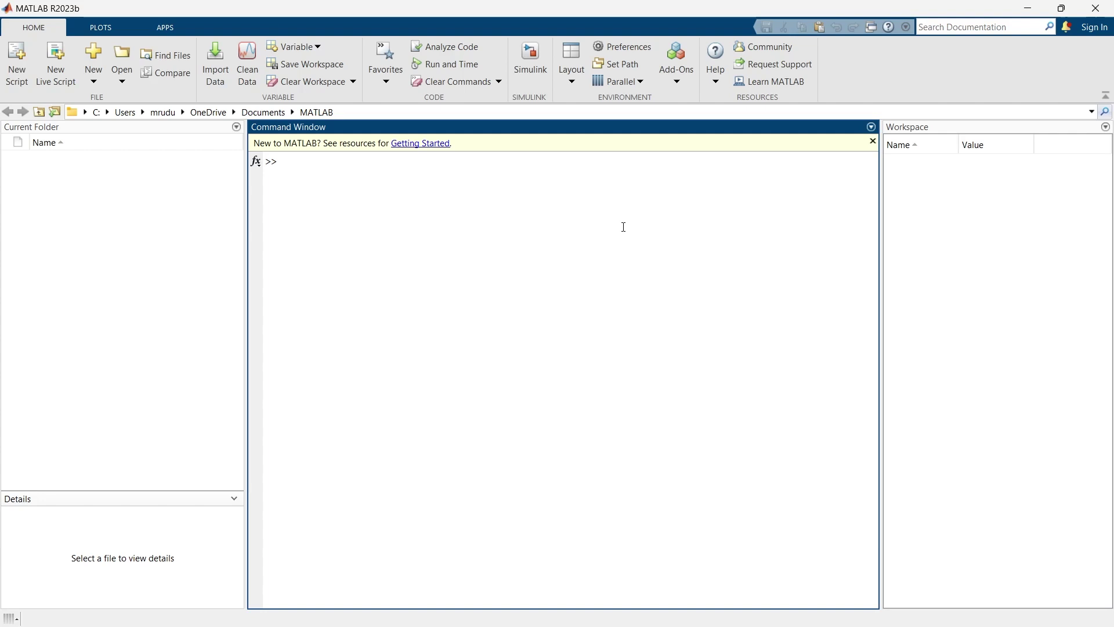
Enter the command a=zeros(4,4) to build a 4-by-4 zero matrix.
text(a)
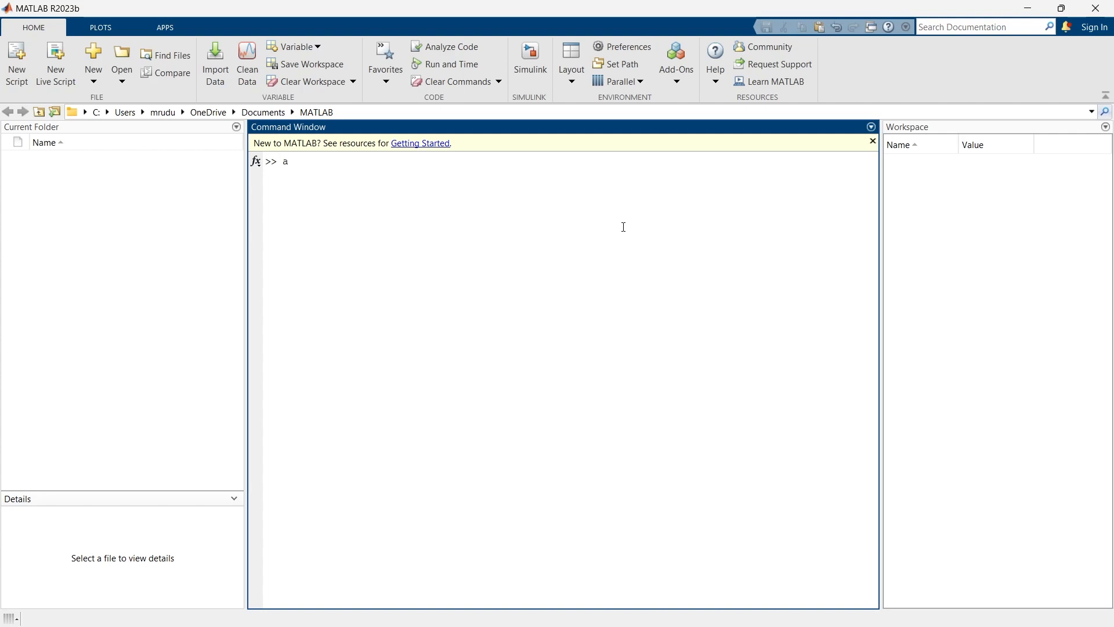
text(=z)
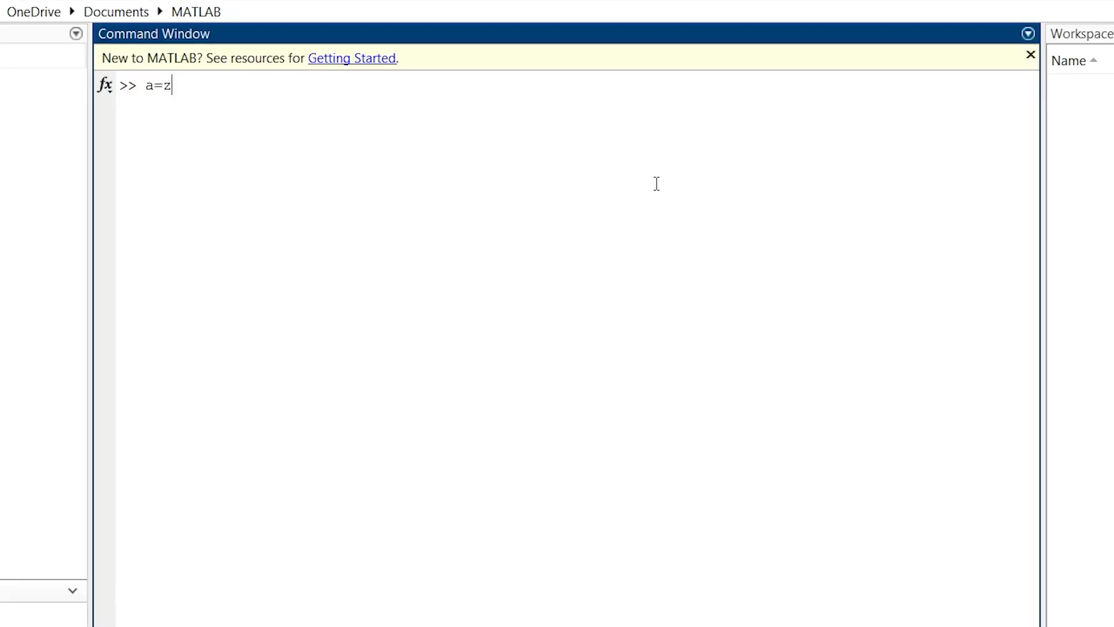
text(eros)
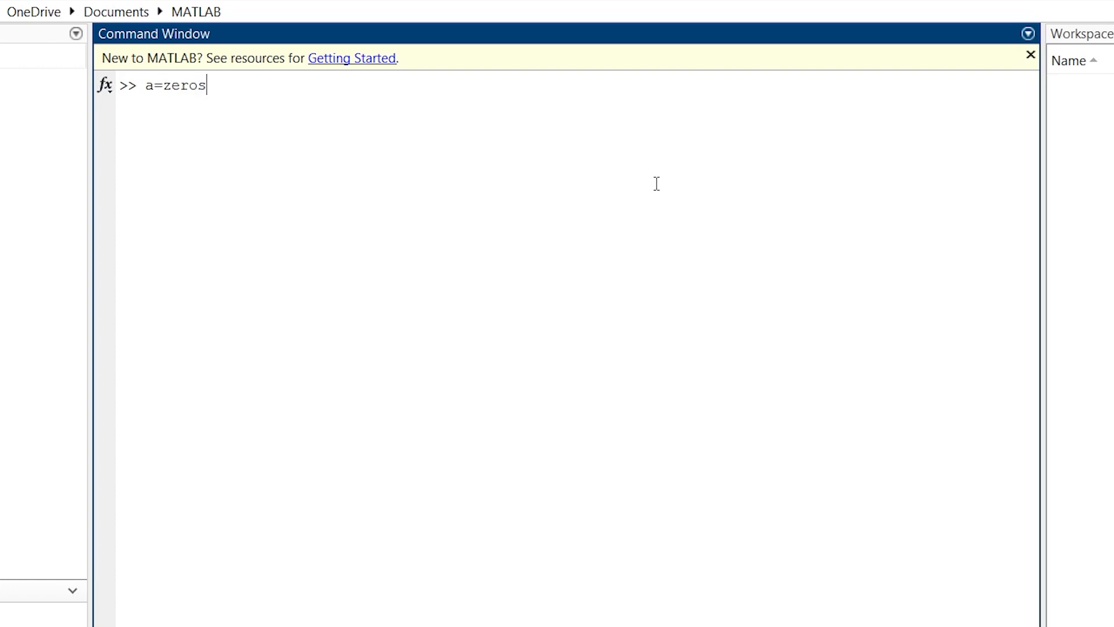
text(90)
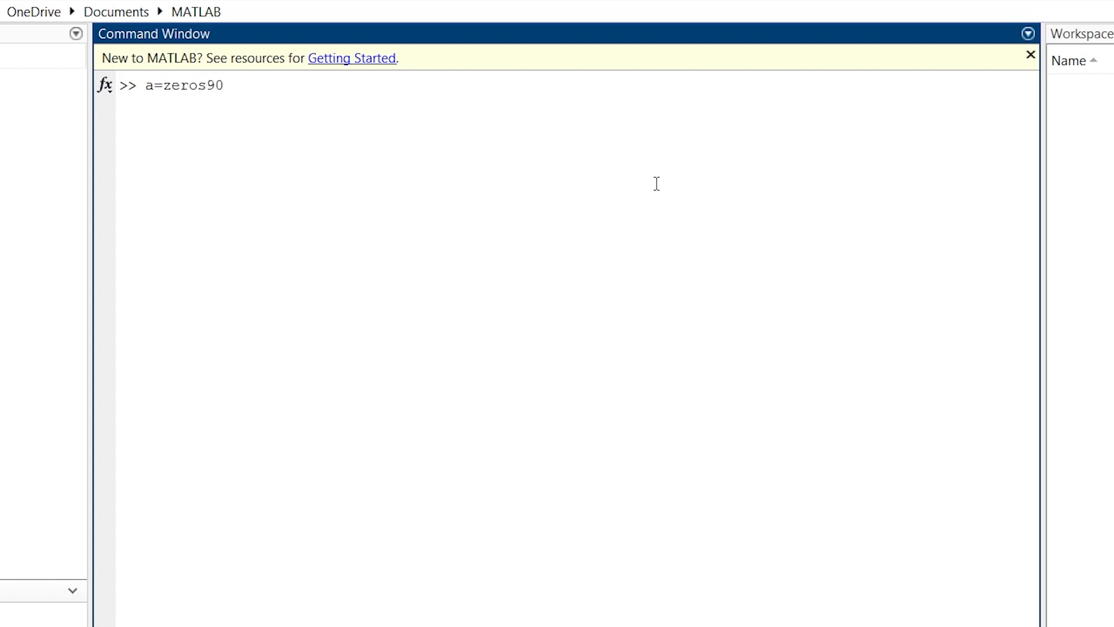
text(())
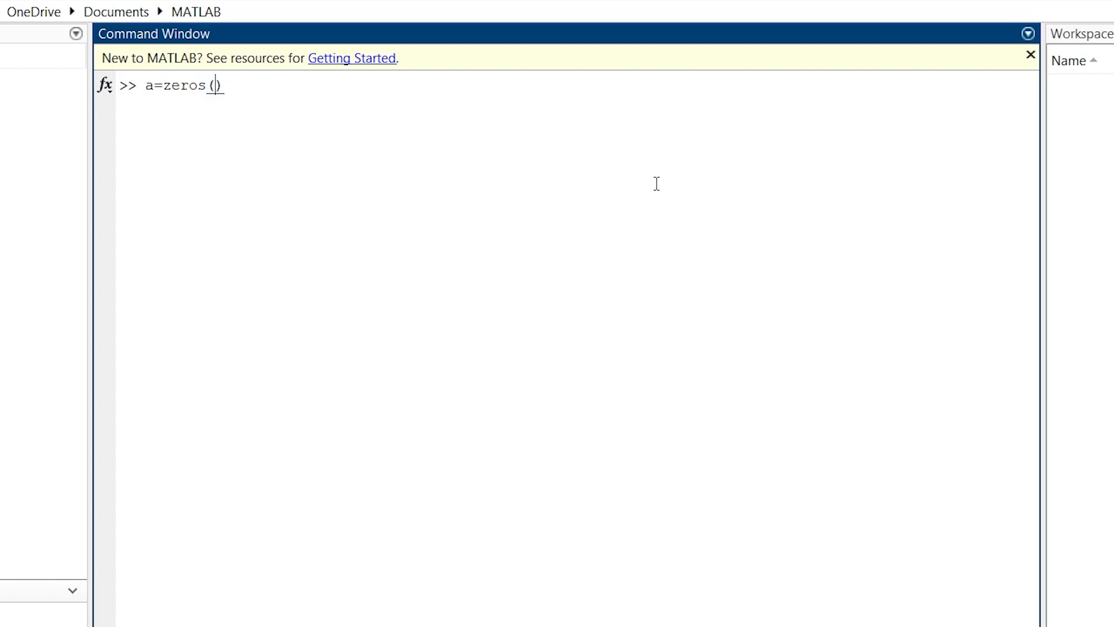
text(4)
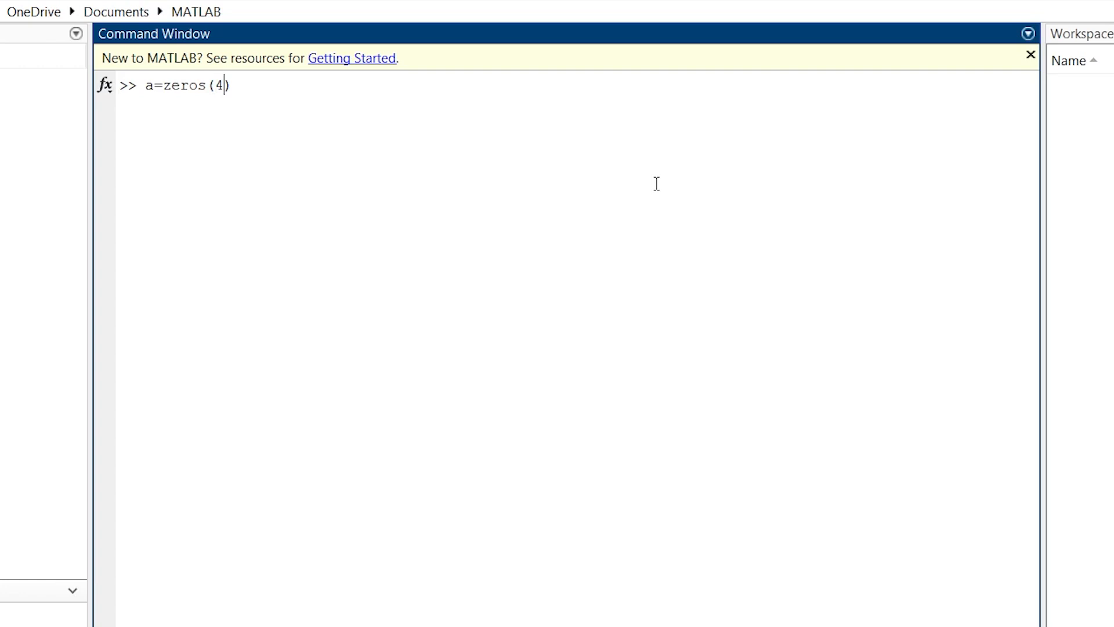
text(,4)
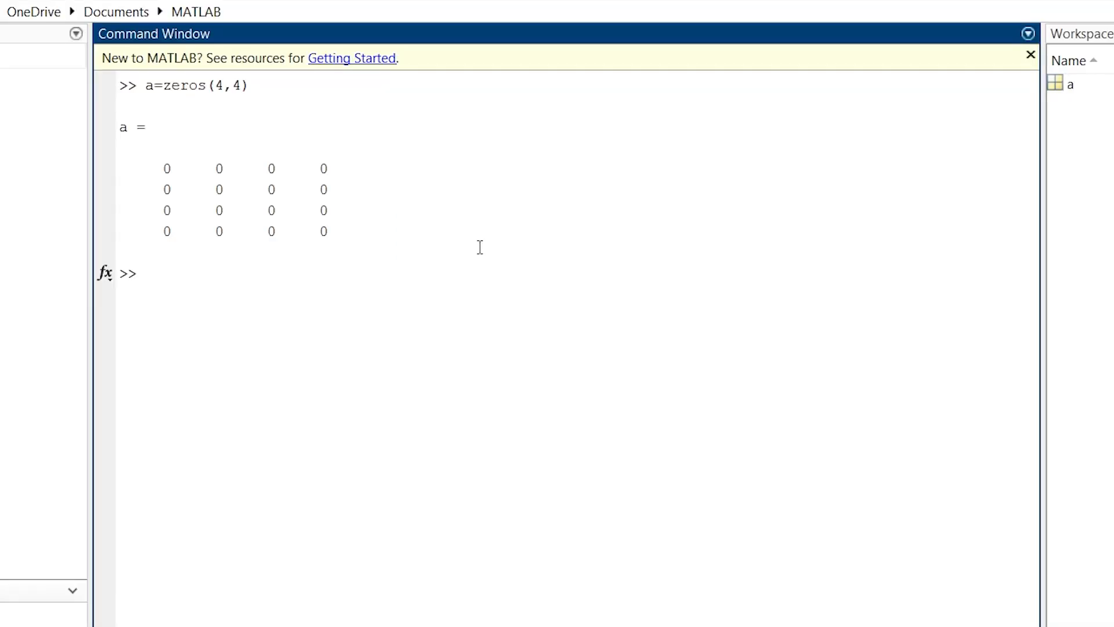
Run b=ones(3,3) to produce a 3-by-3 matrix of ones in the workspace.
text(b=o)
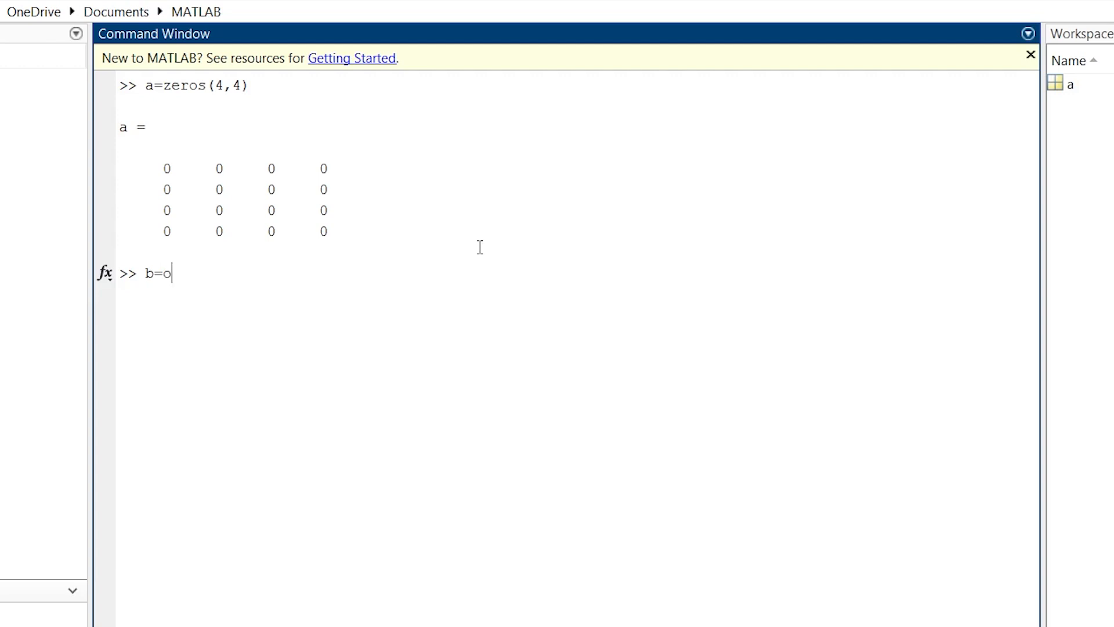
text(nes)
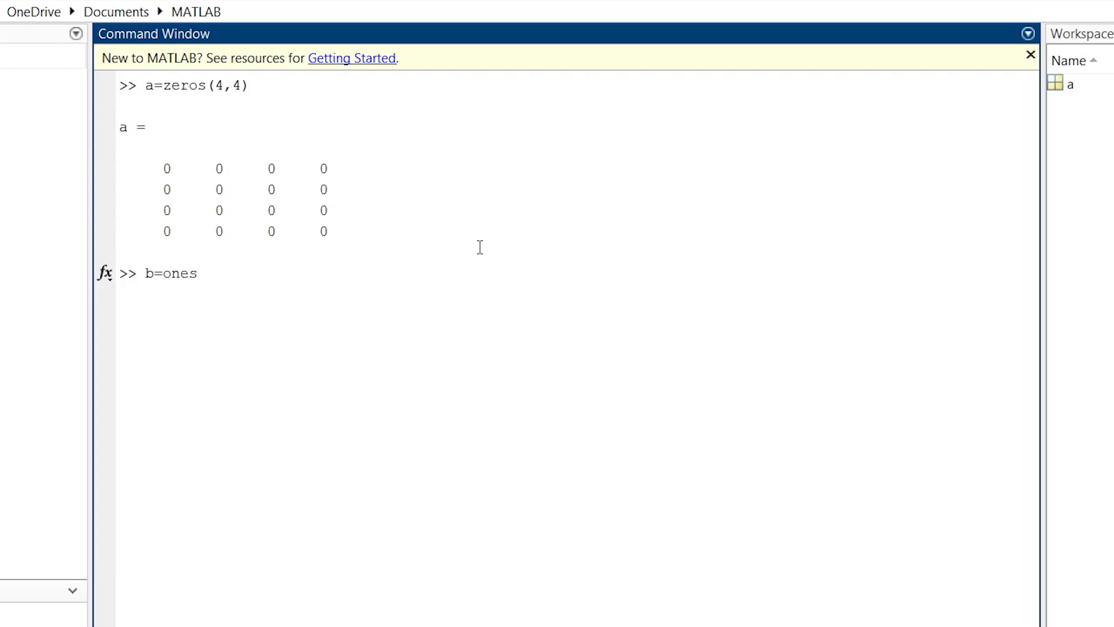
text(())
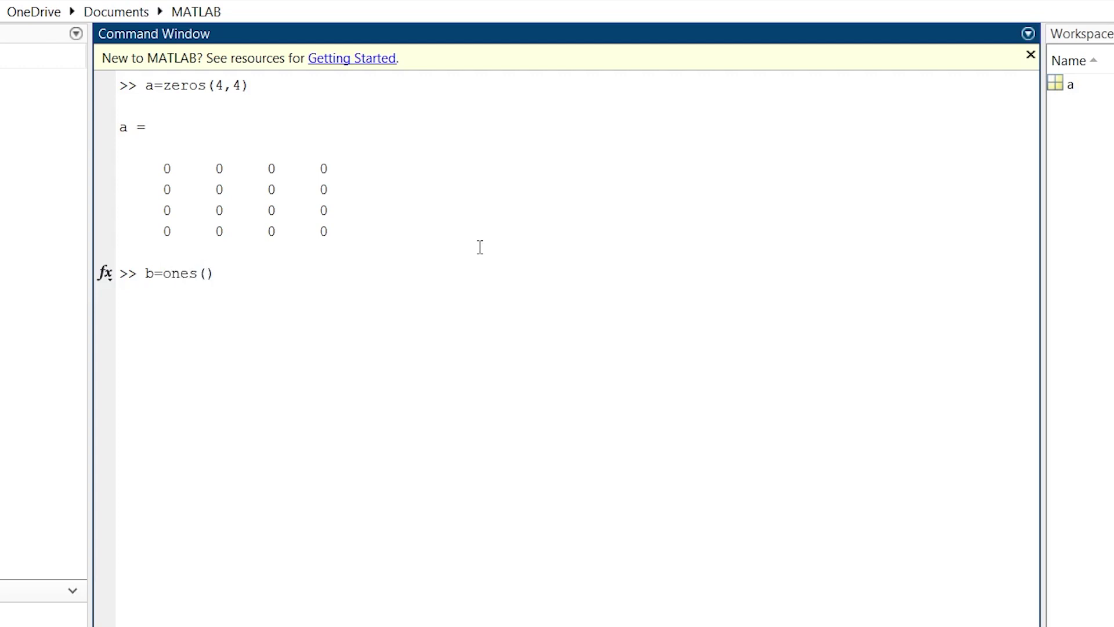
text(3,3)
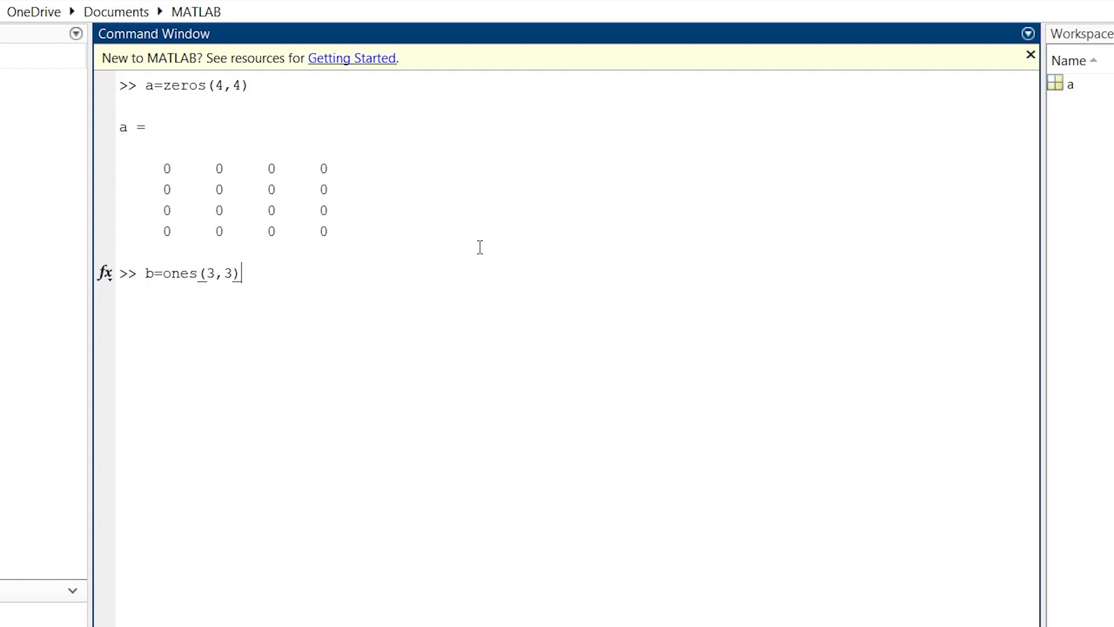
key(Return)
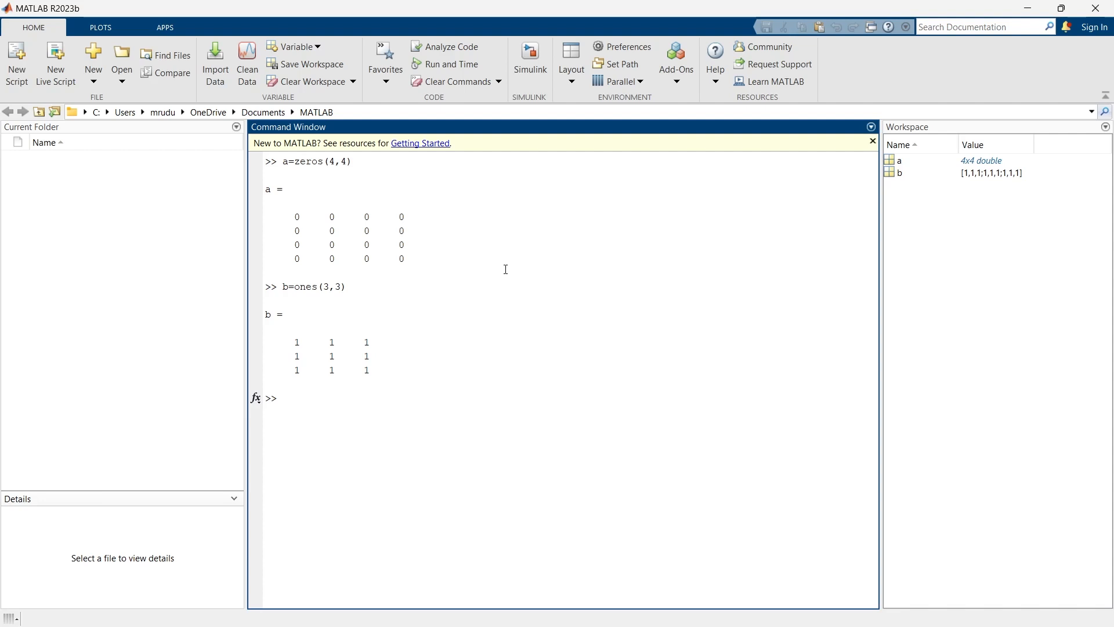
click(281, 398)
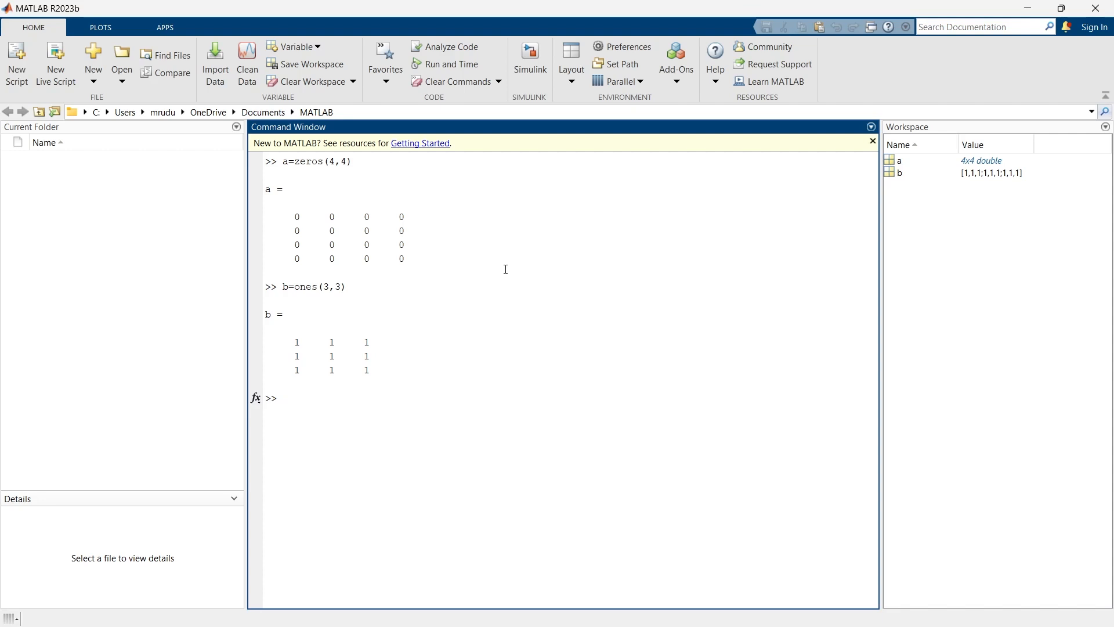
click(280, 397)
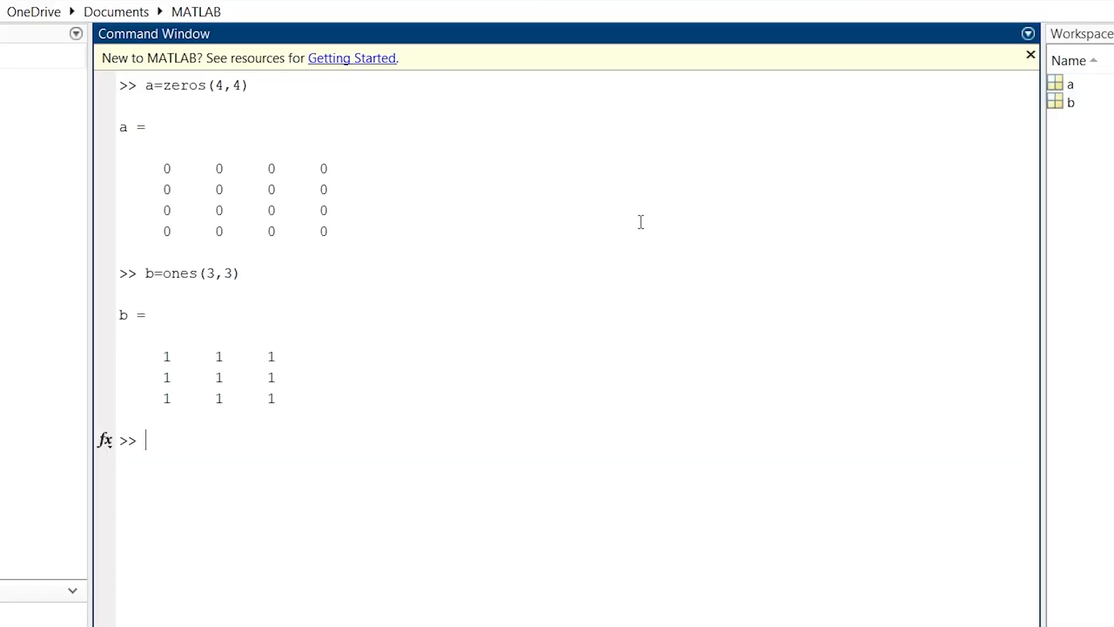
Run c=eye(3) to produce the 3-by-3 identity matrix.
text(c=)
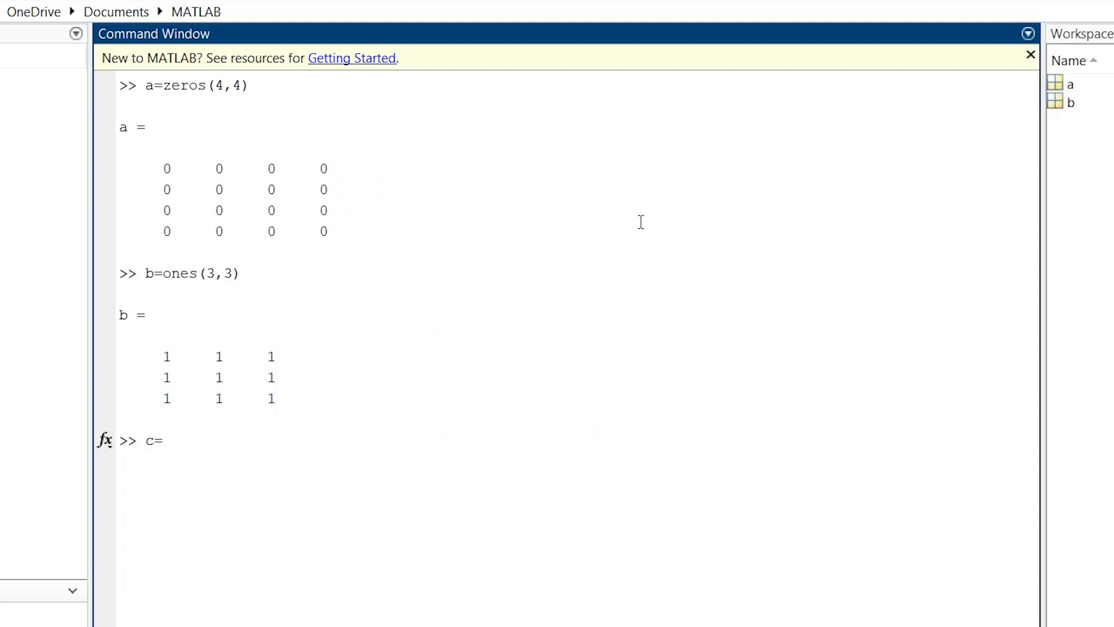
text(ey)
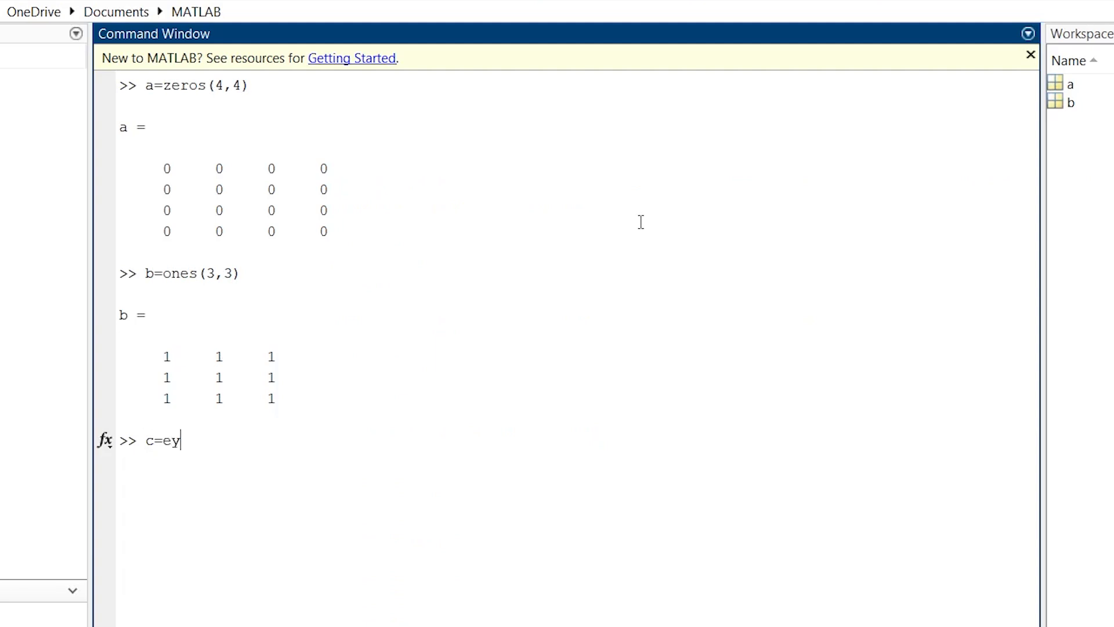
text(e ())
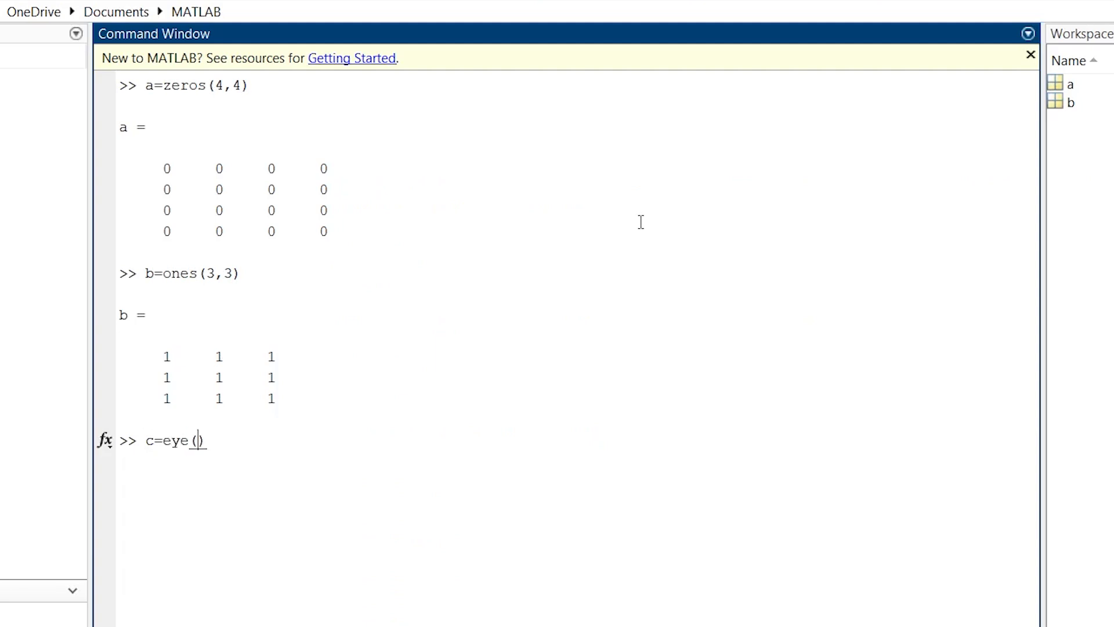
text(3)
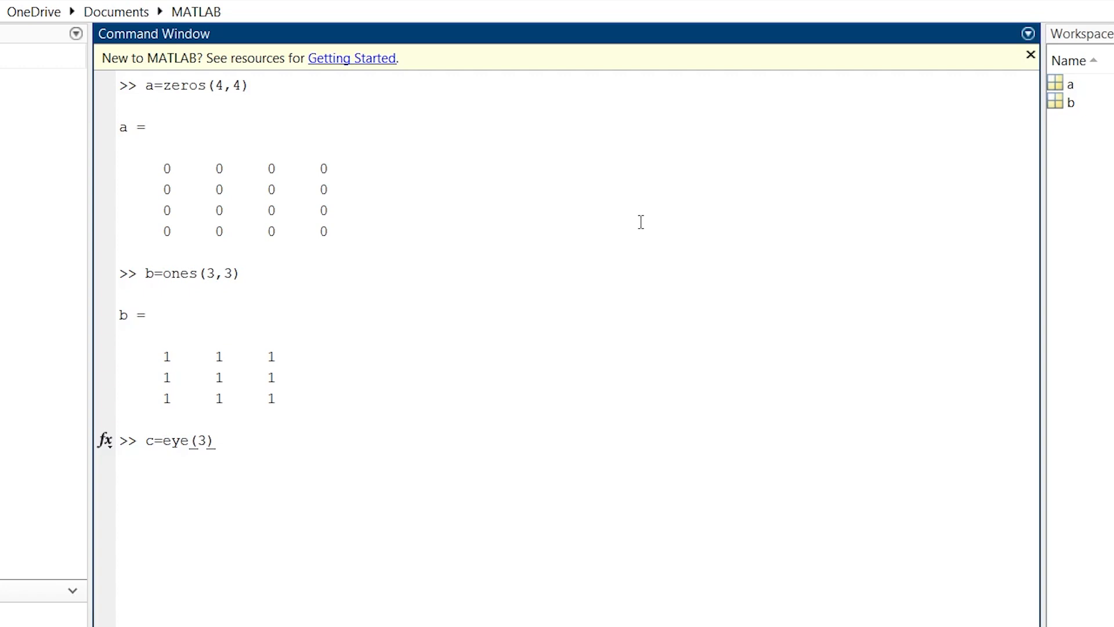
key(Return)
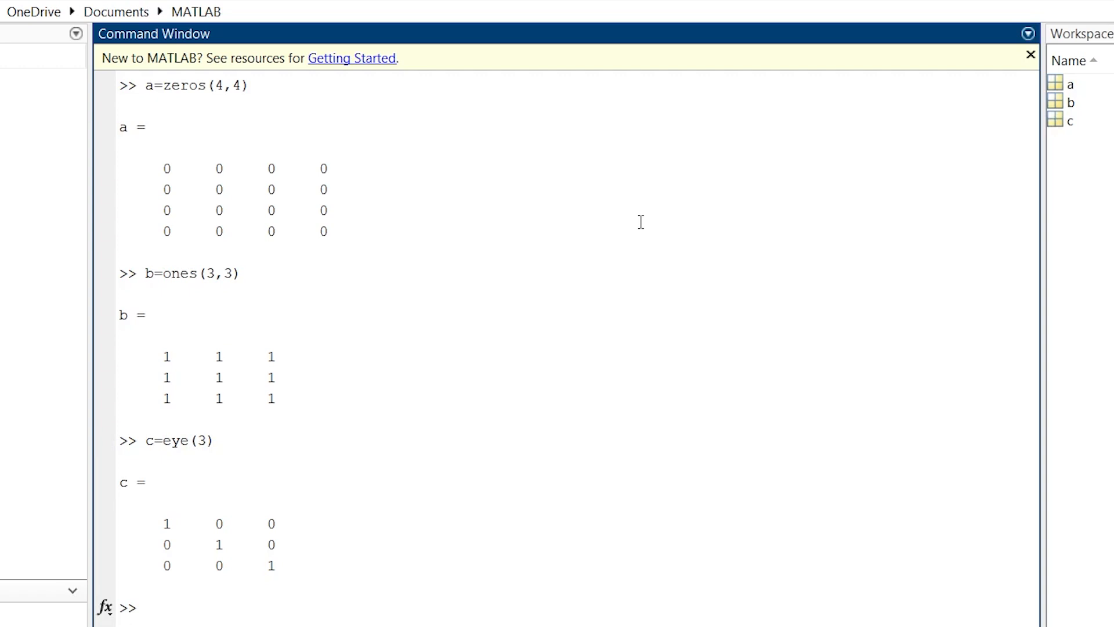
click(146, 606)
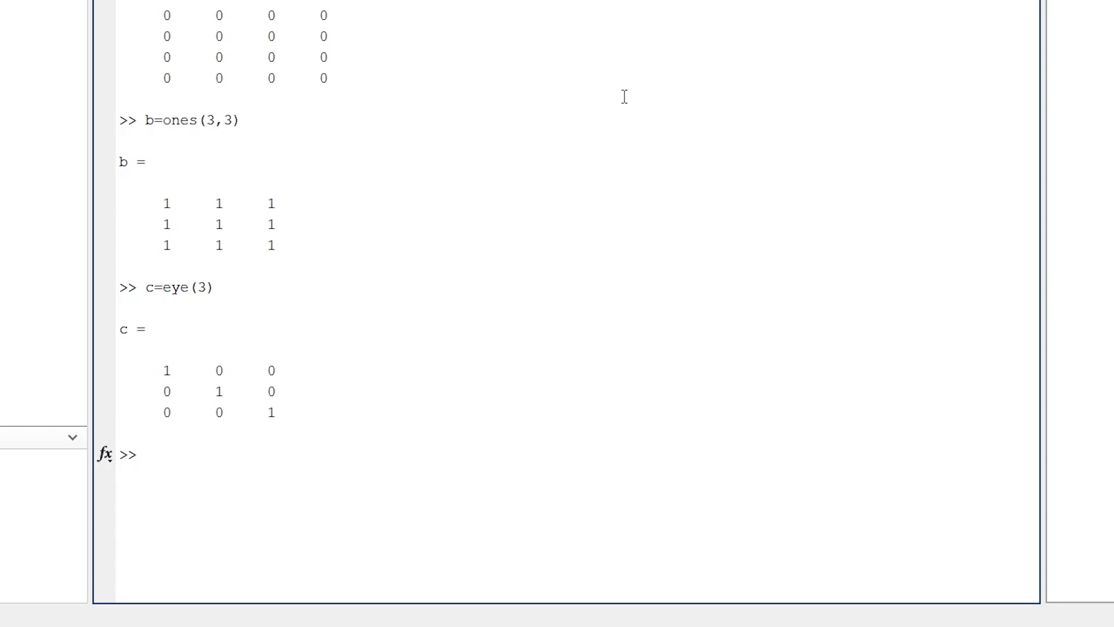
Run d=diag([1 2 3]) to build a diagonal matrix with 1, 2, 3 on the diagonal.
text(d=)
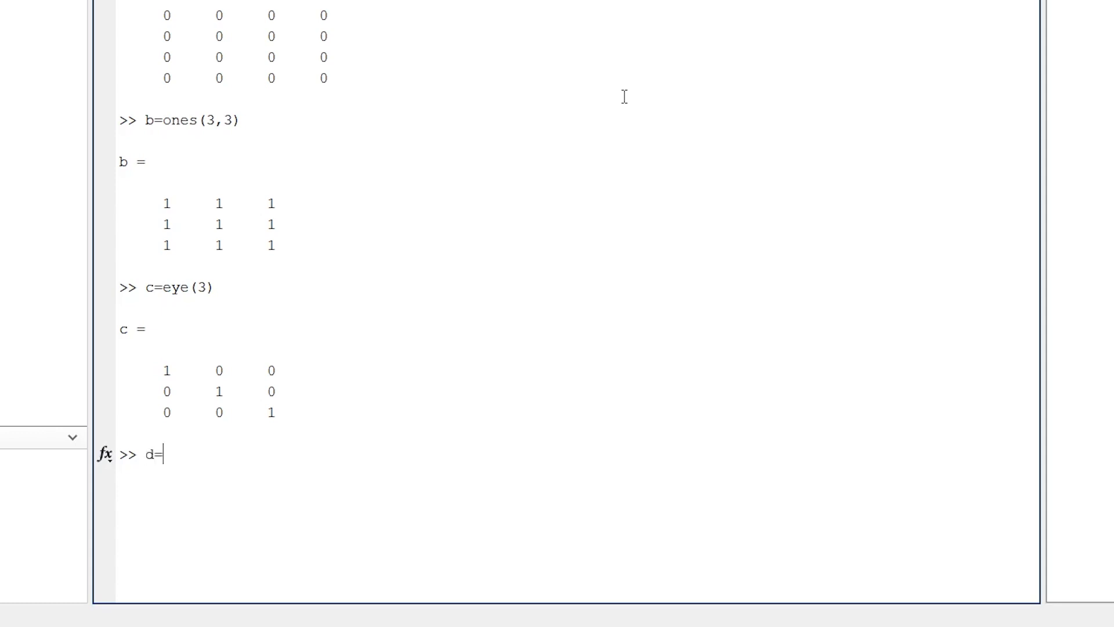
text(diag)
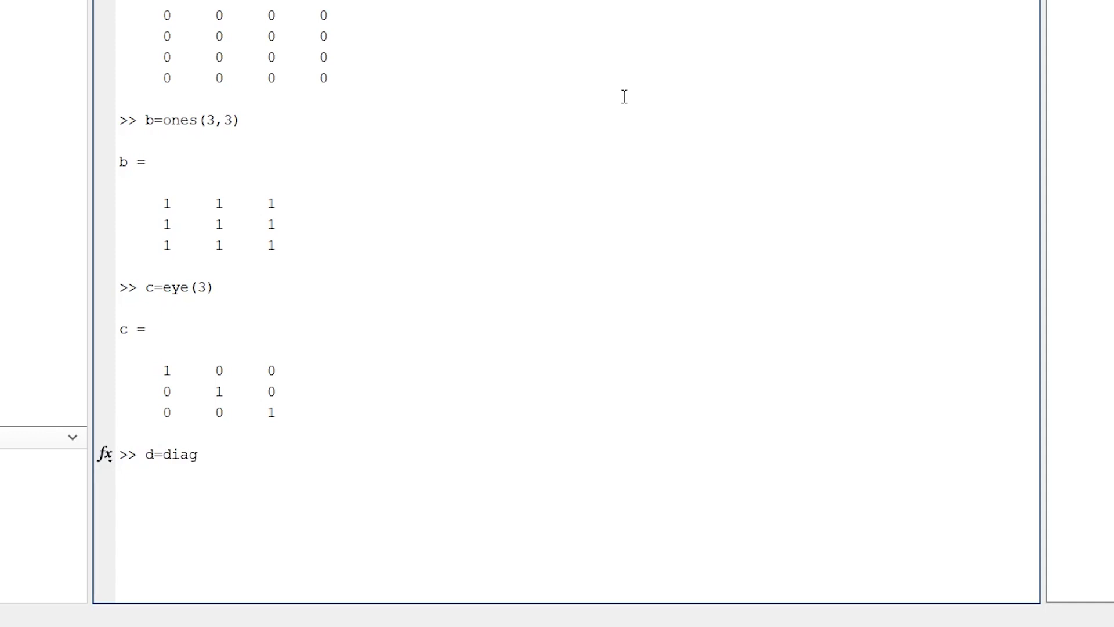
text(([]))
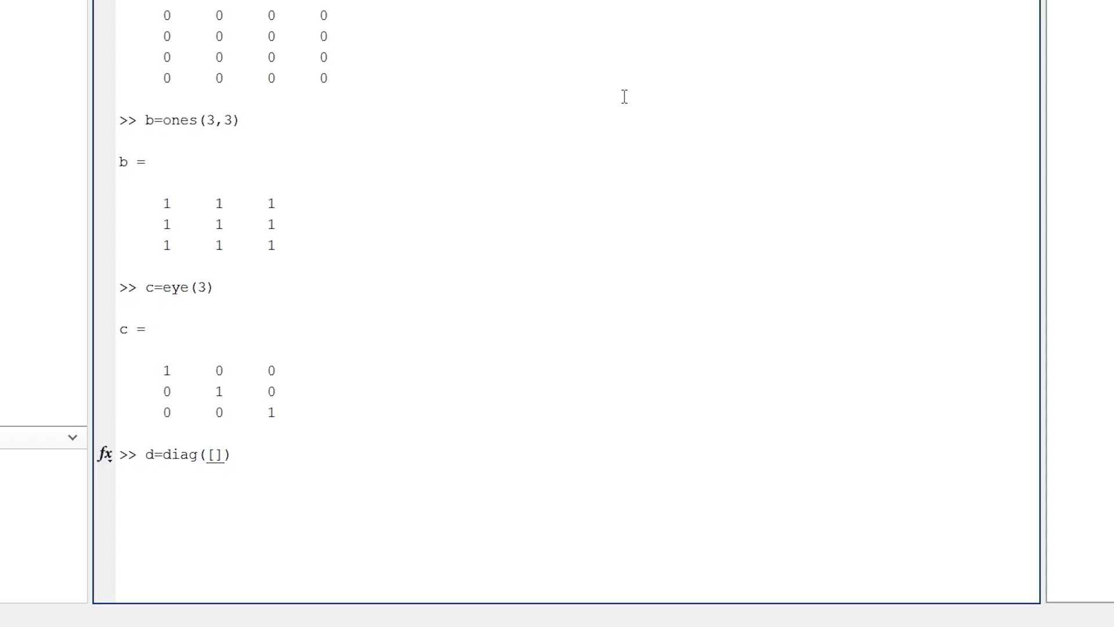
text(1 2 3)
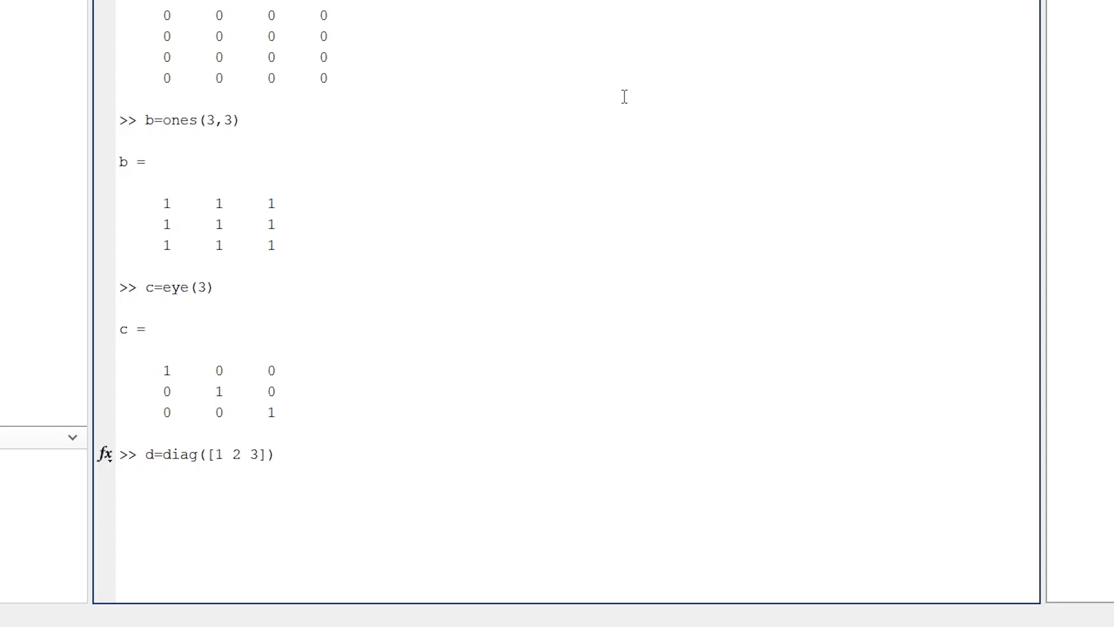
key(Return)
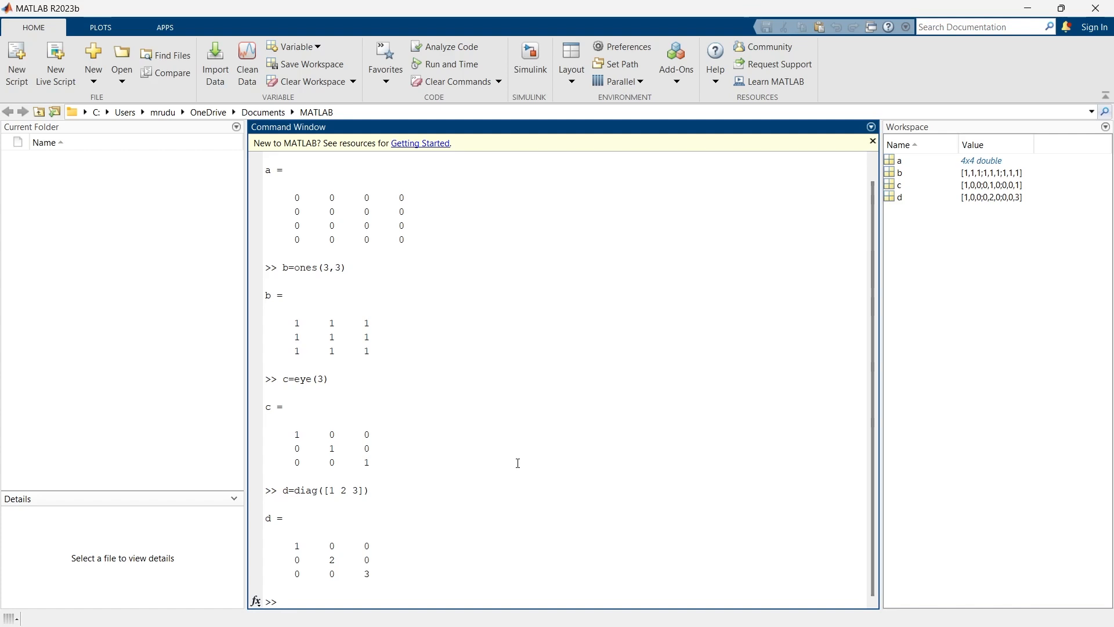
click(283, 601)
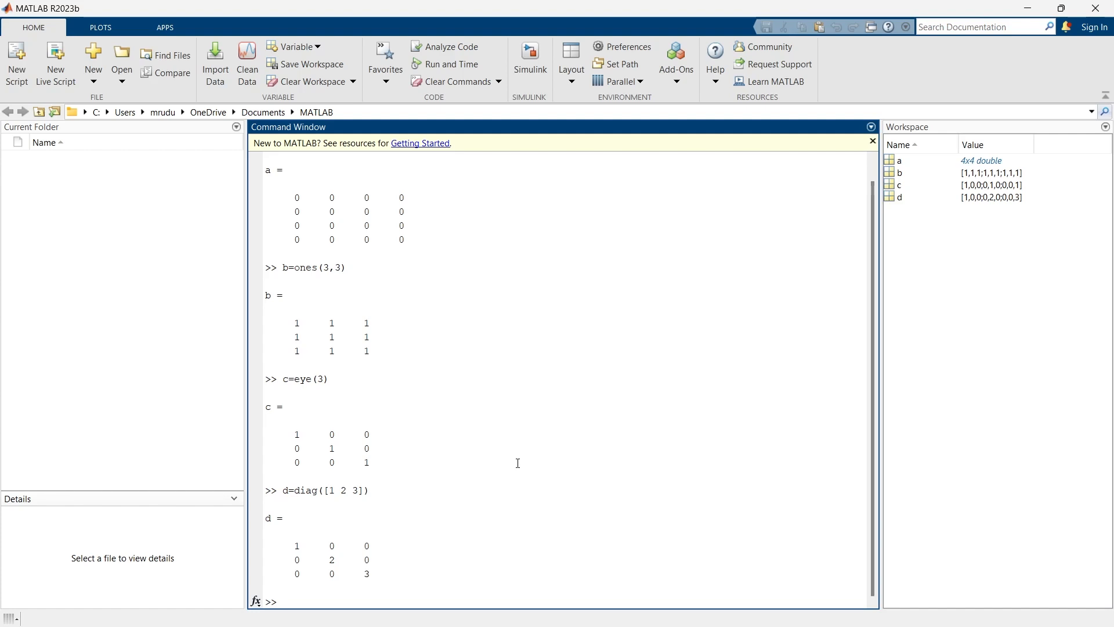
mouse_move(293, 555)
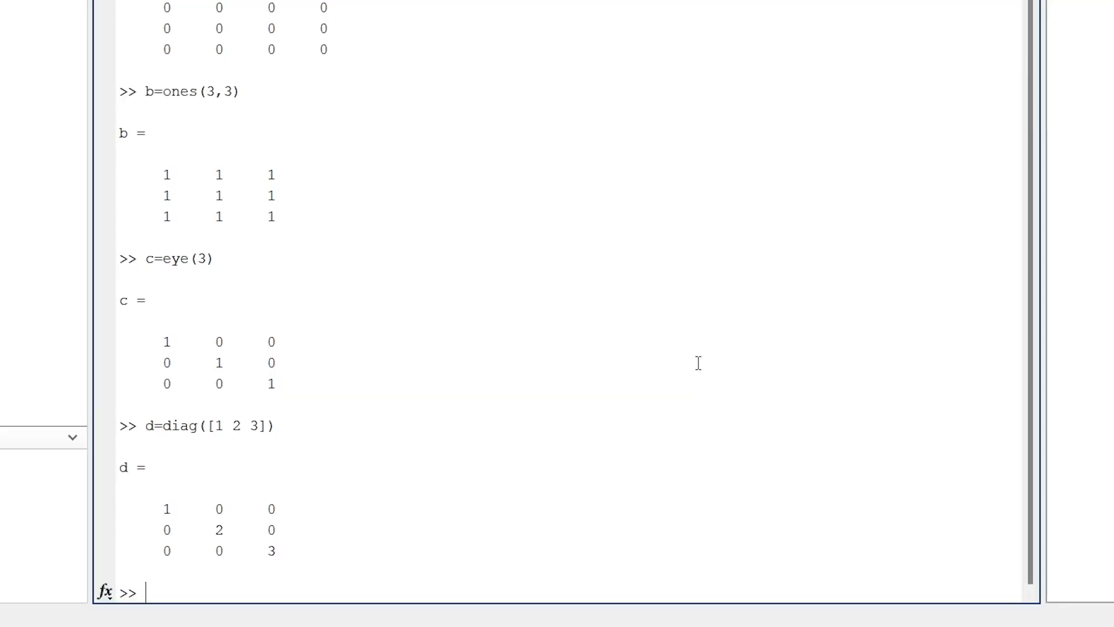
Run e=rand(4,4) for a 4-by-4 random matrix, then begin the f= assignment.
text(e=)
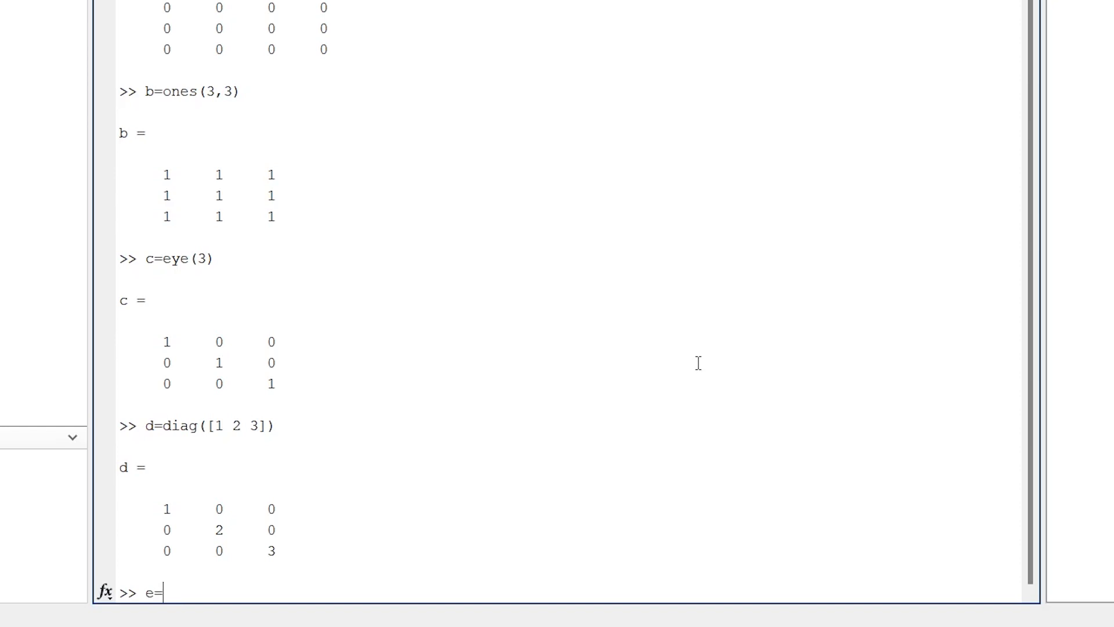
text(ra)
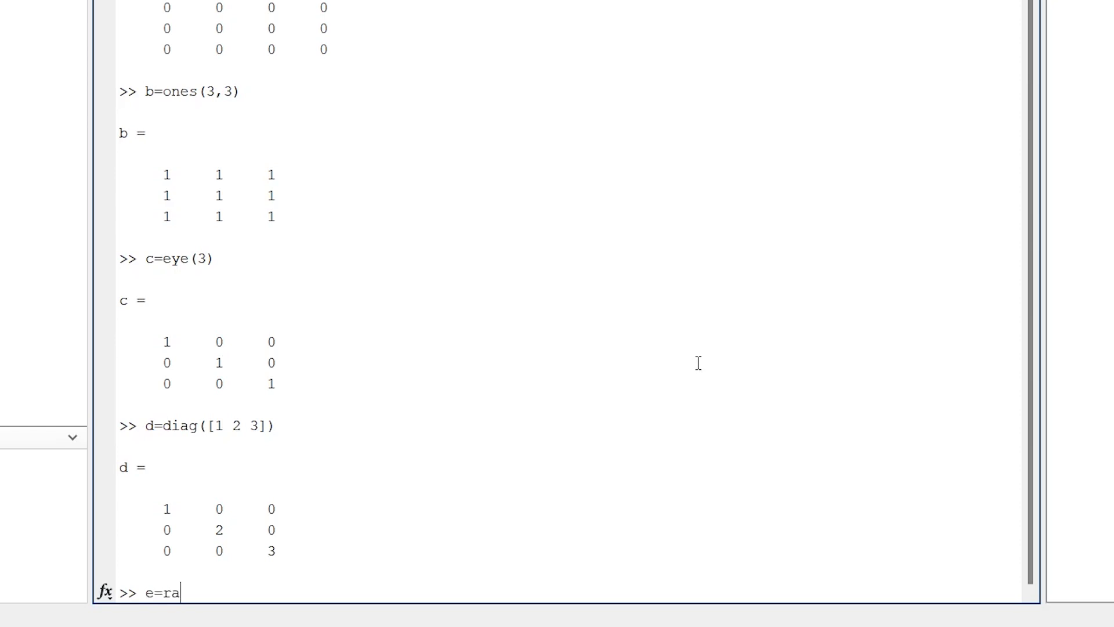
text(n)
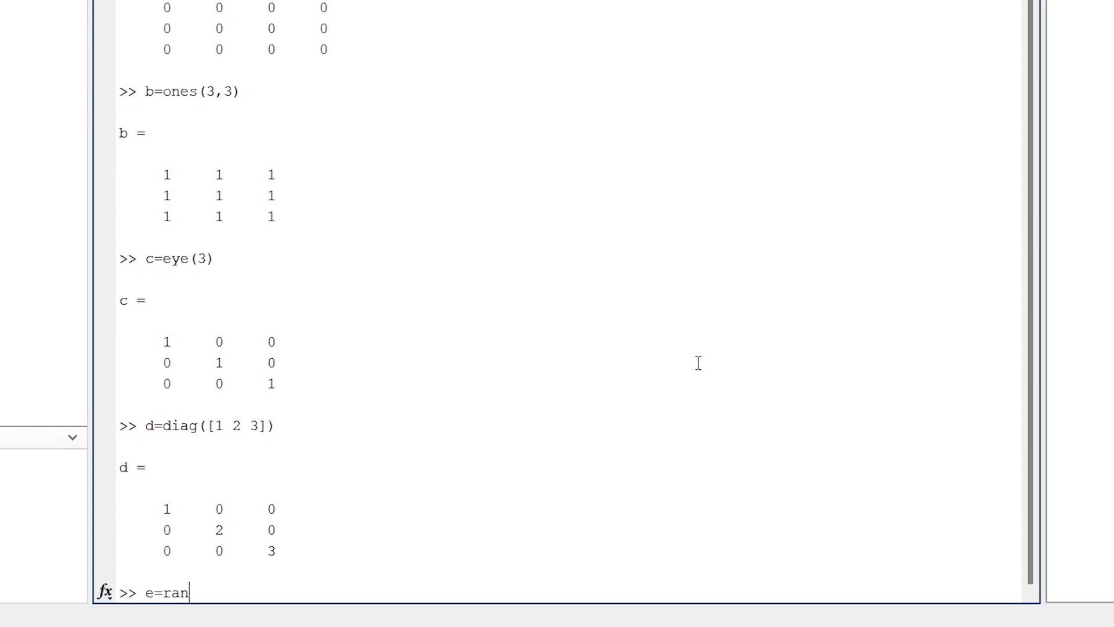
text(d())
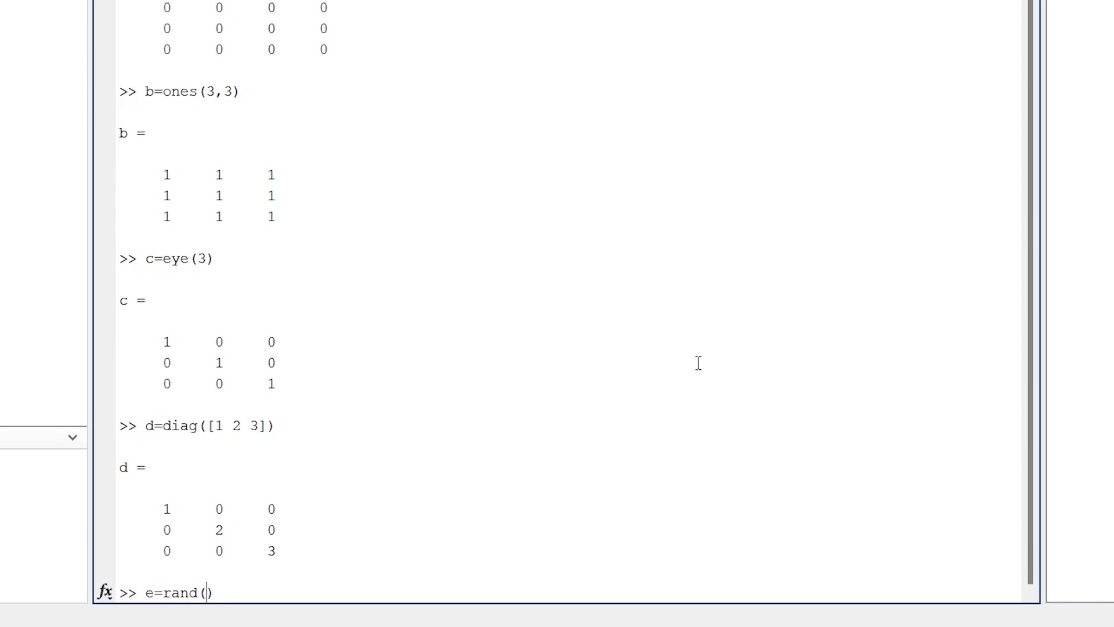
text(4,)
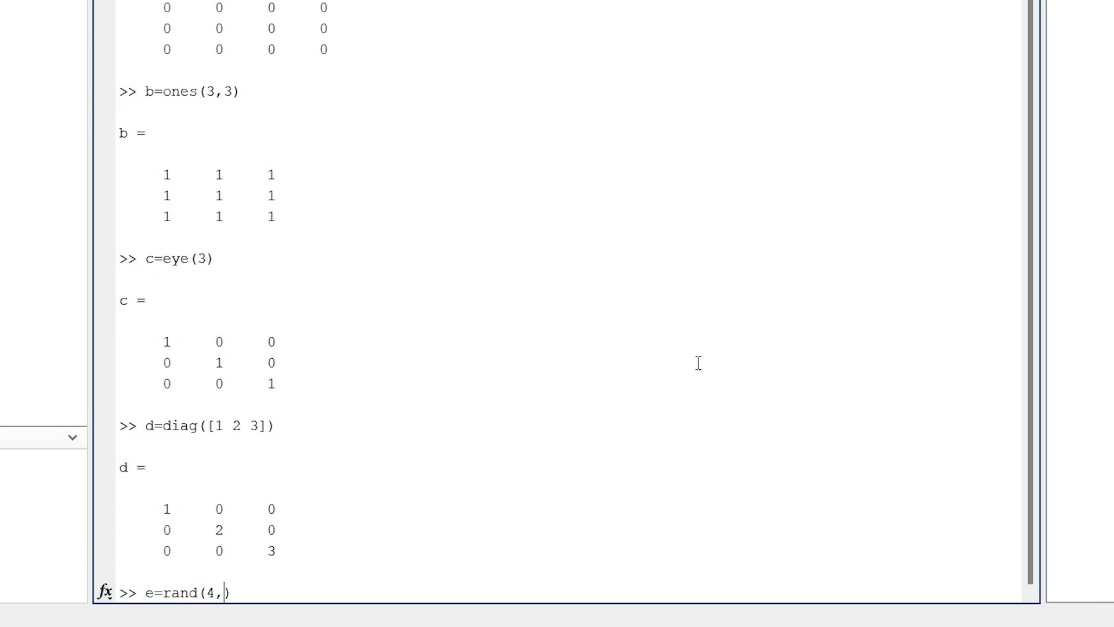
text(4)
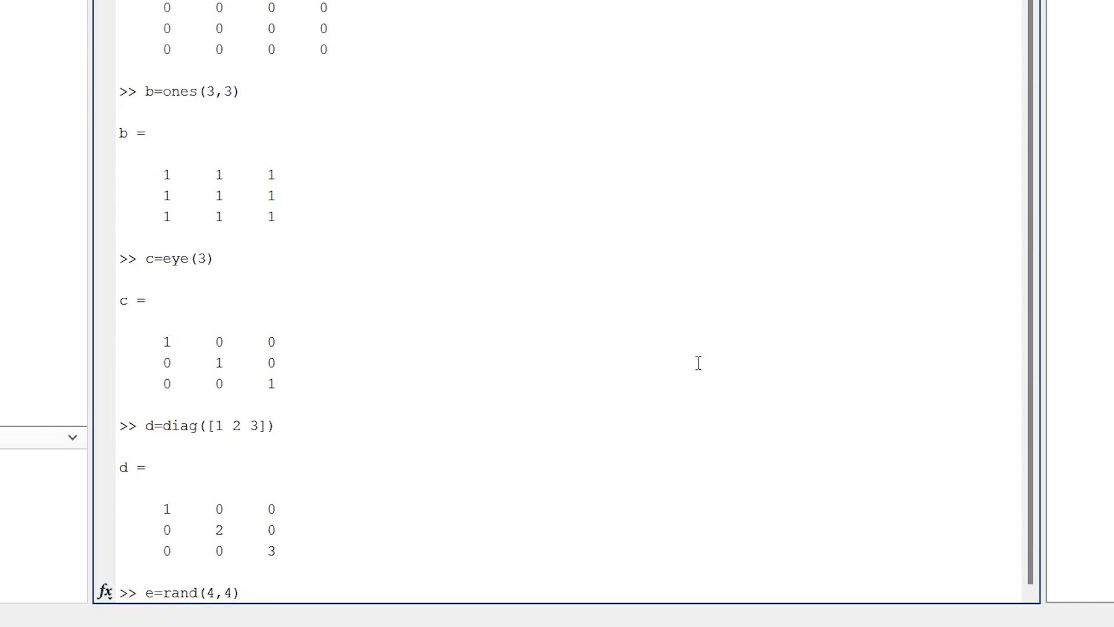
key(Return)
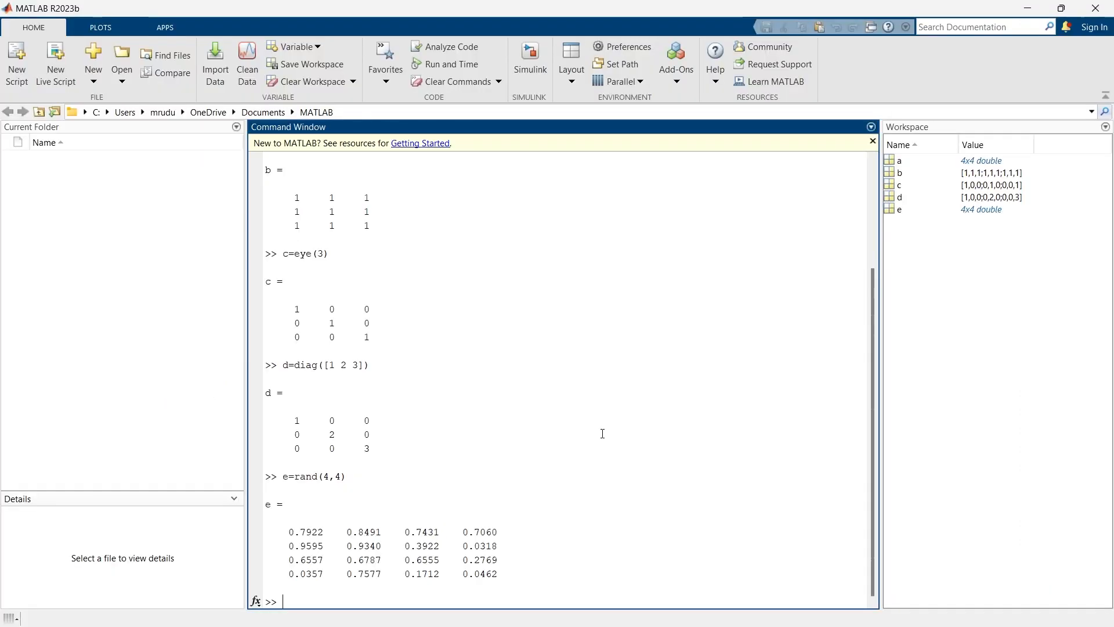
text(f=)
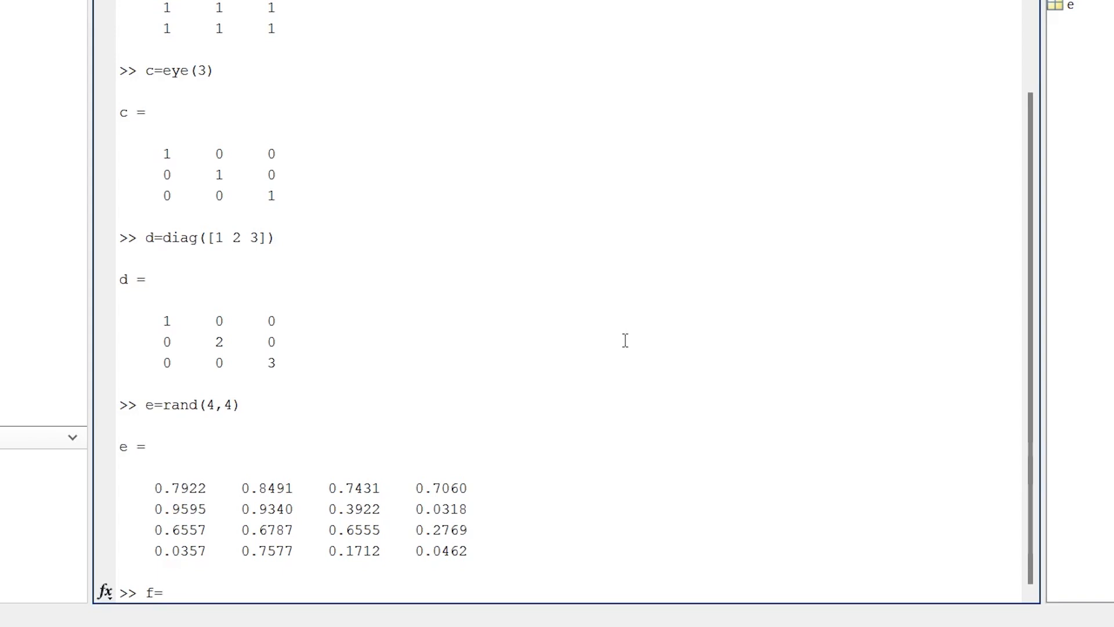
Enter f=randi([4,12], 3,3) for a 3-by-3 matrix of random integers from 4 to 12.
text(rand)
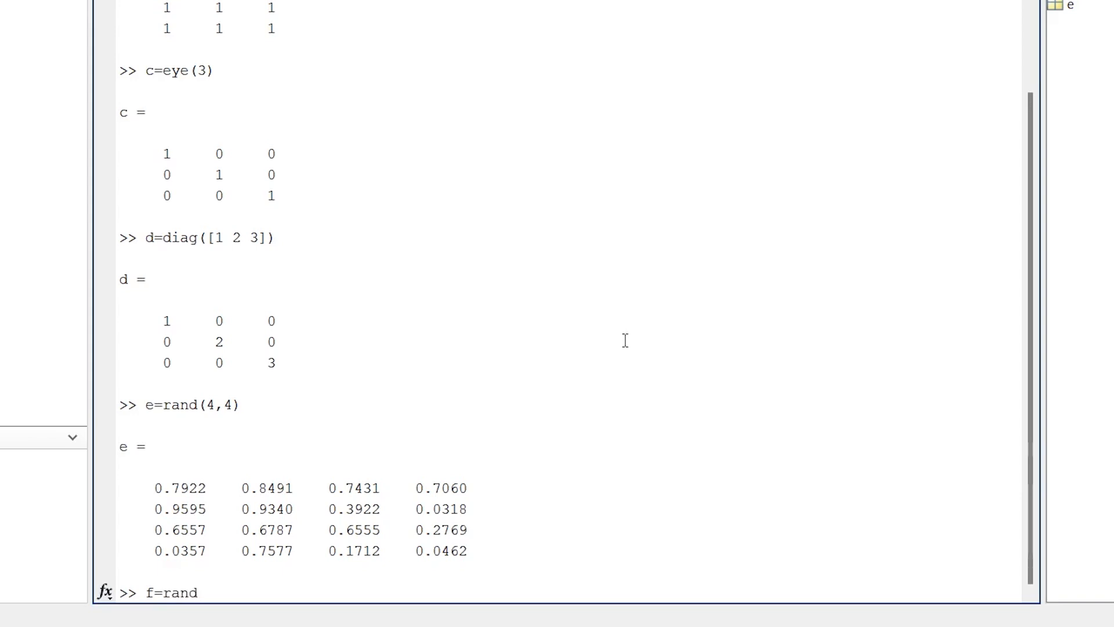
text(i)
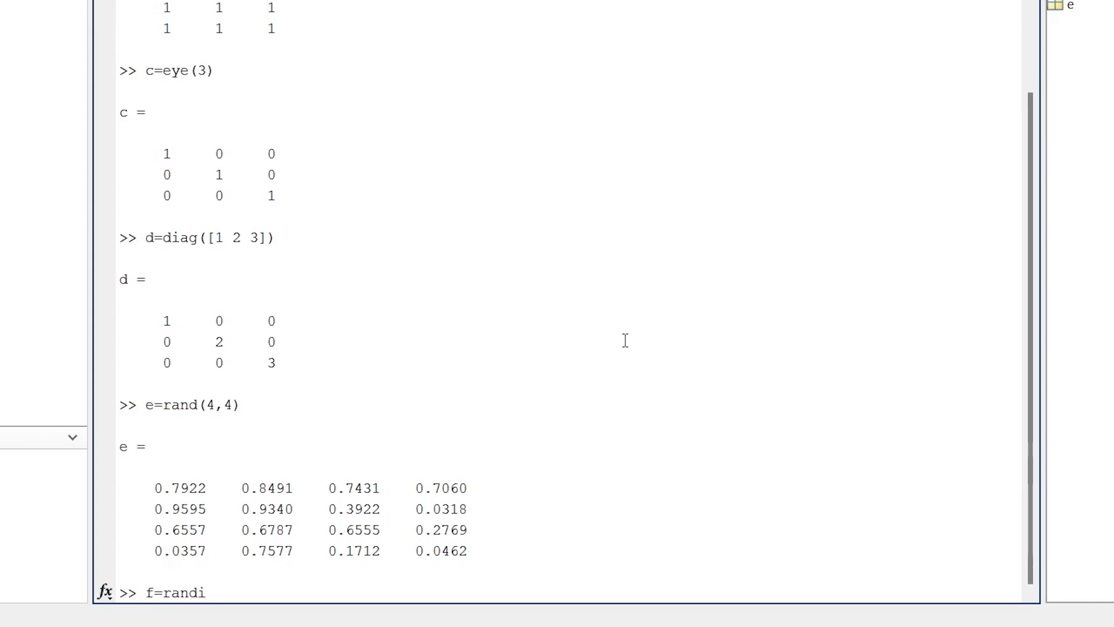
text(())
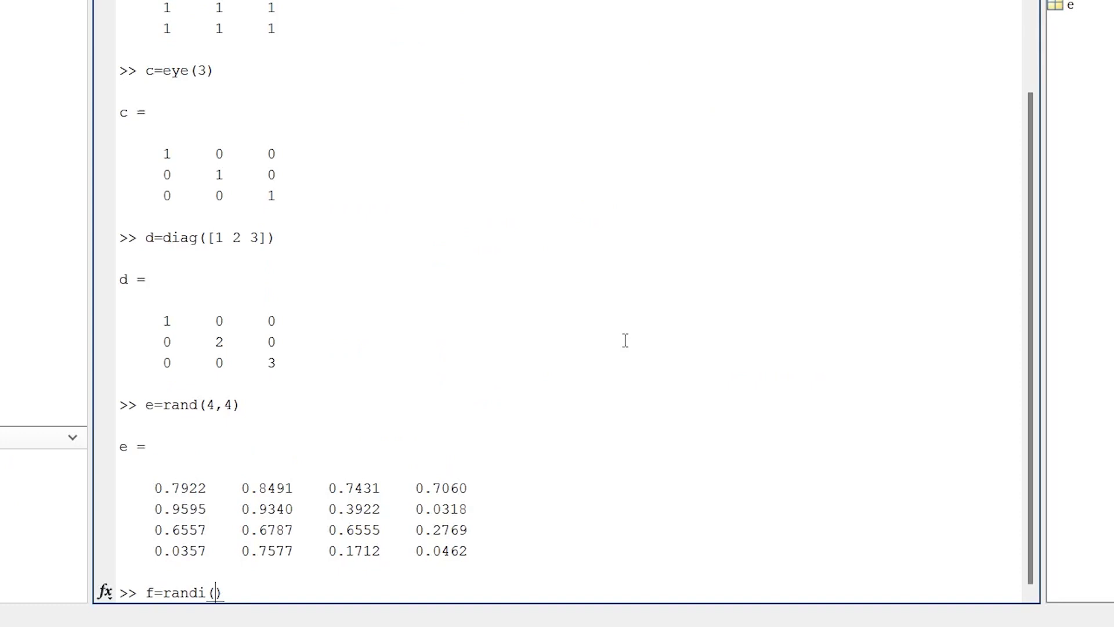
text([)
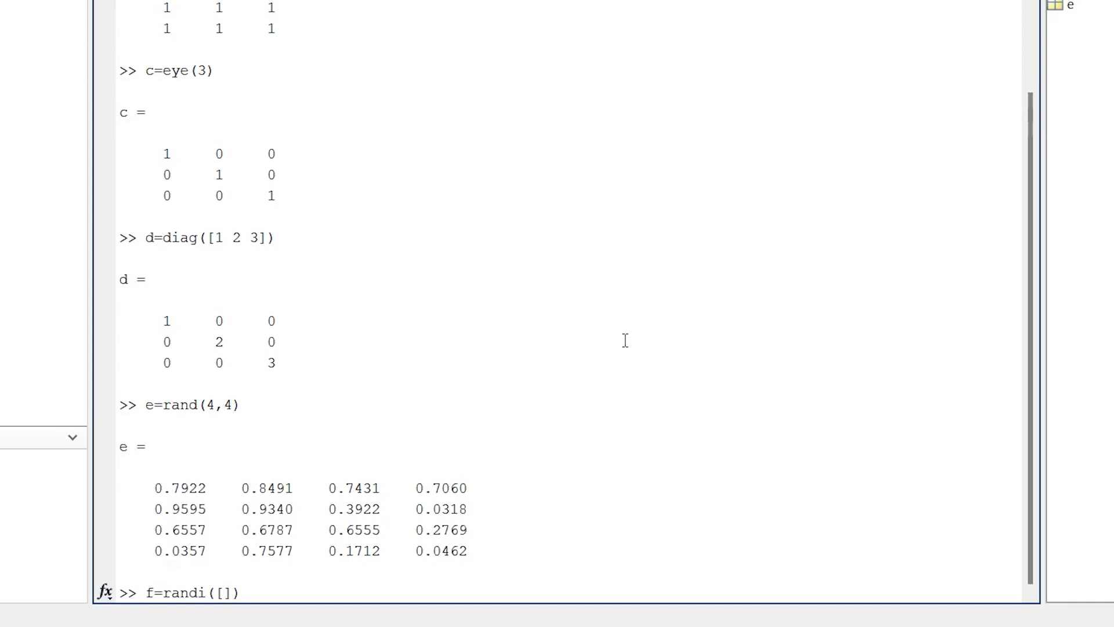
text(4,12)
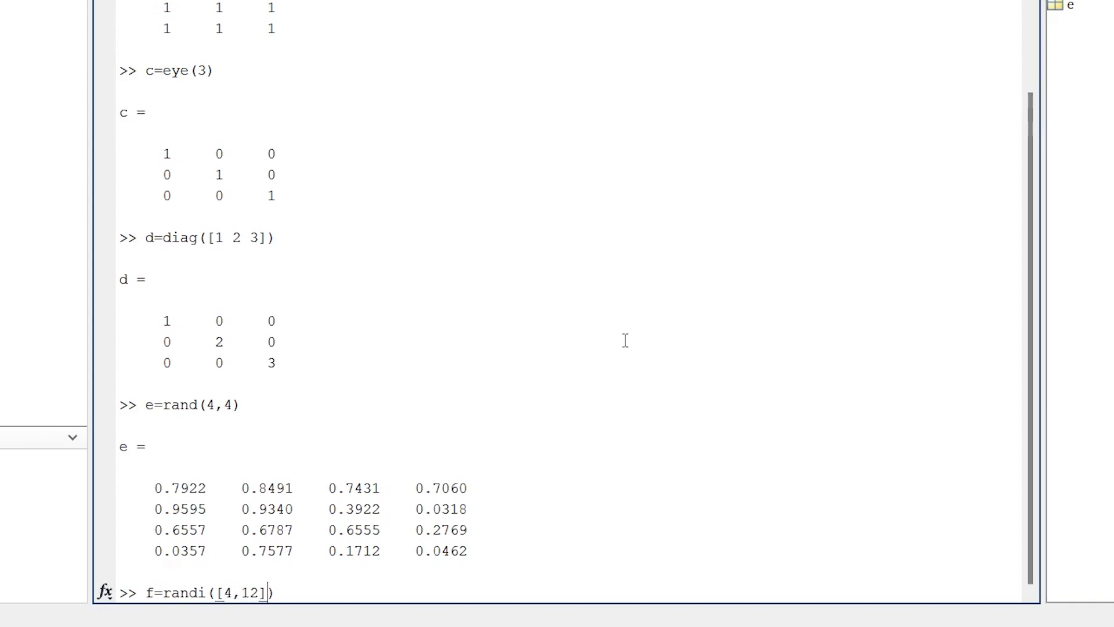
text(,)
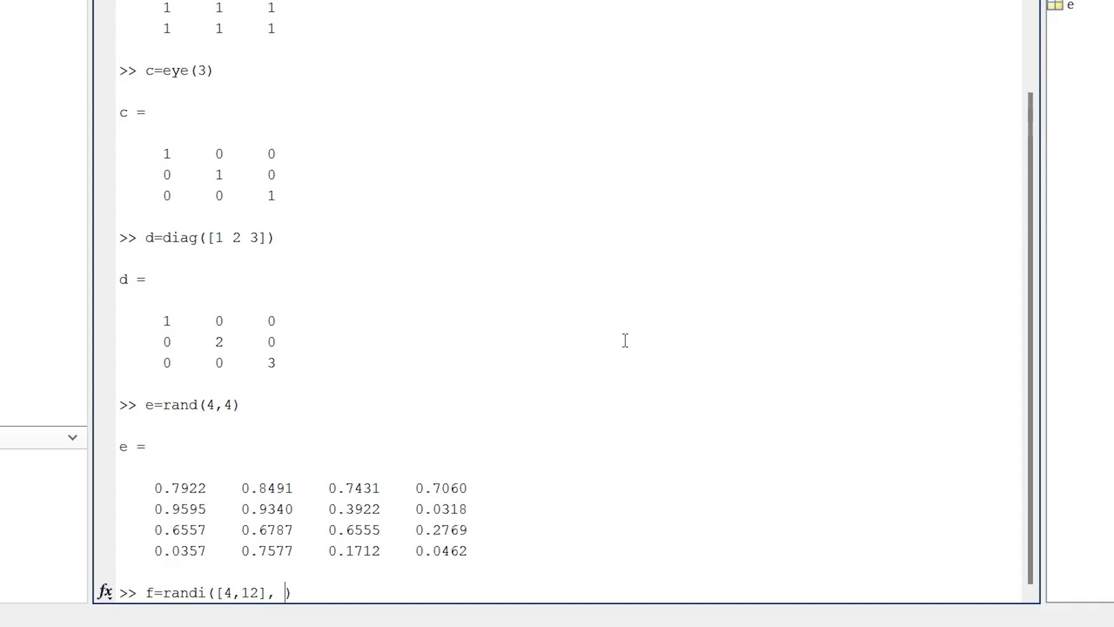
text(3,3)
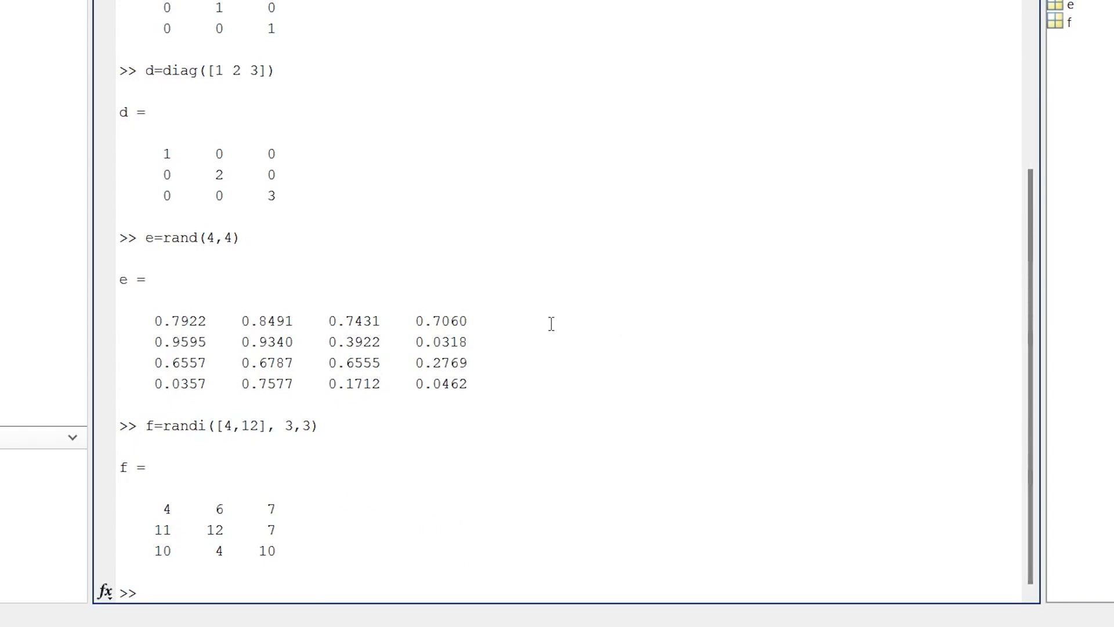
Run g=magic(3), then rerun it as g=magic(4) to get the 4-by-4 magic square.
text(g=ma)
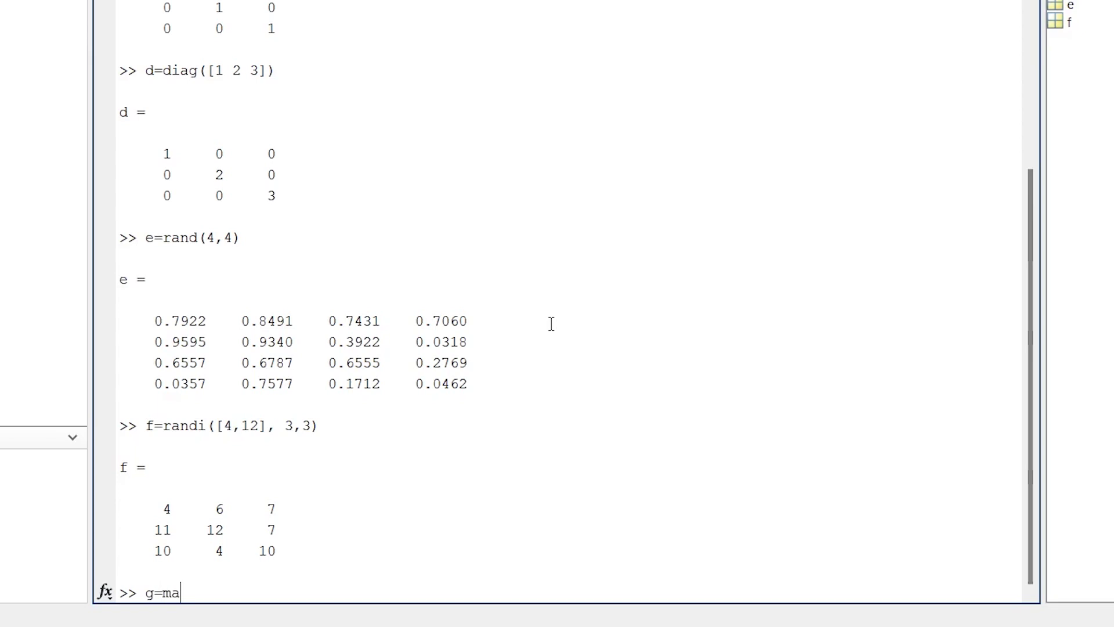
text(gic)
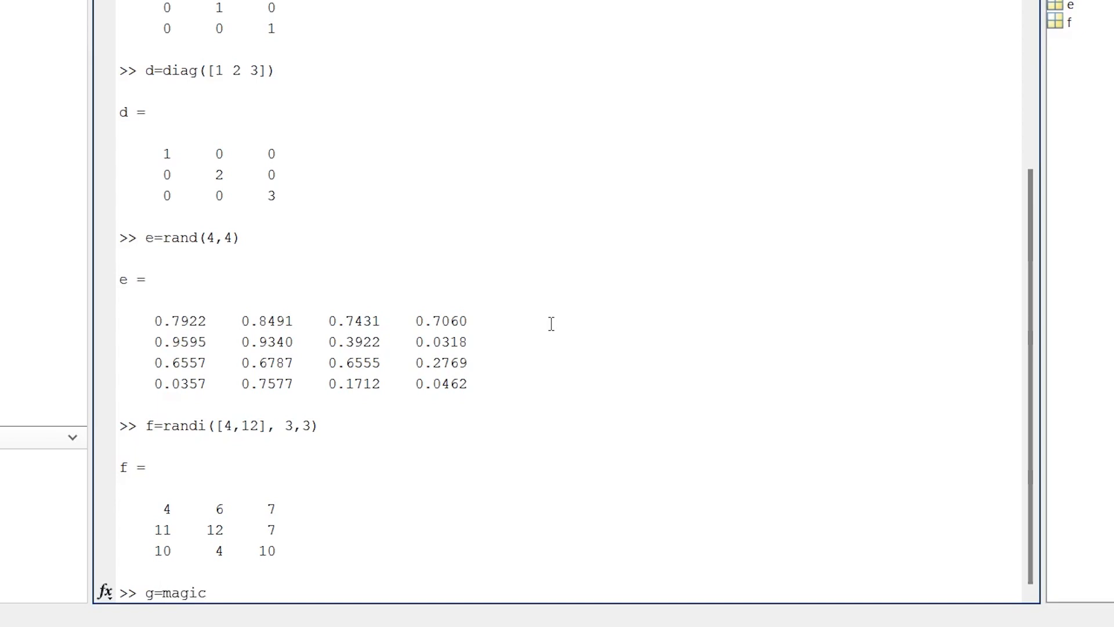
text(())
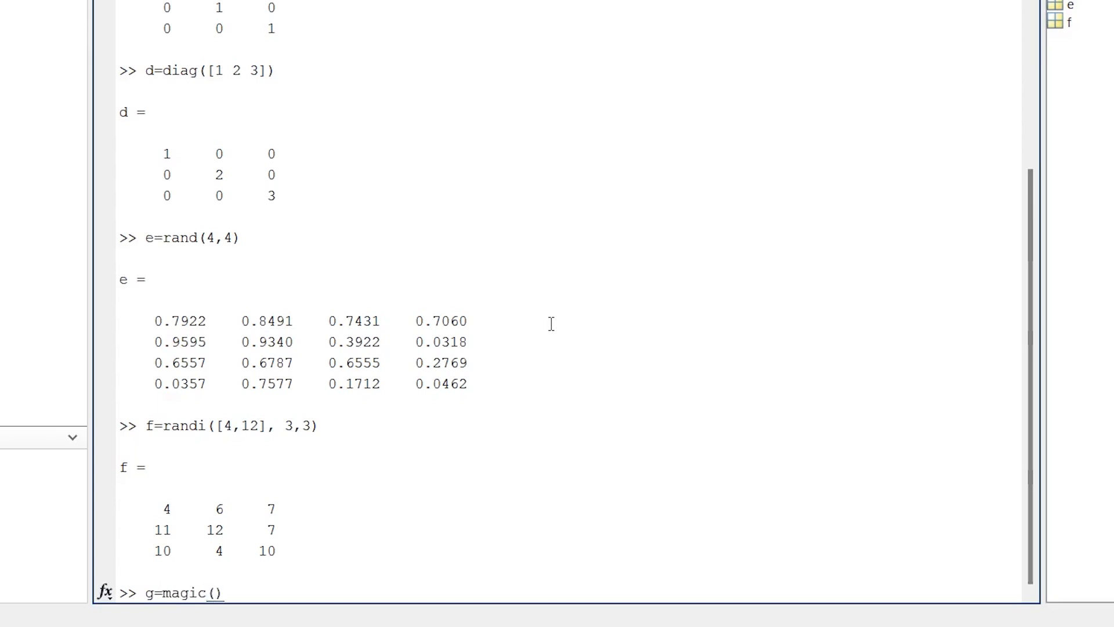
text(3)
key(Return)
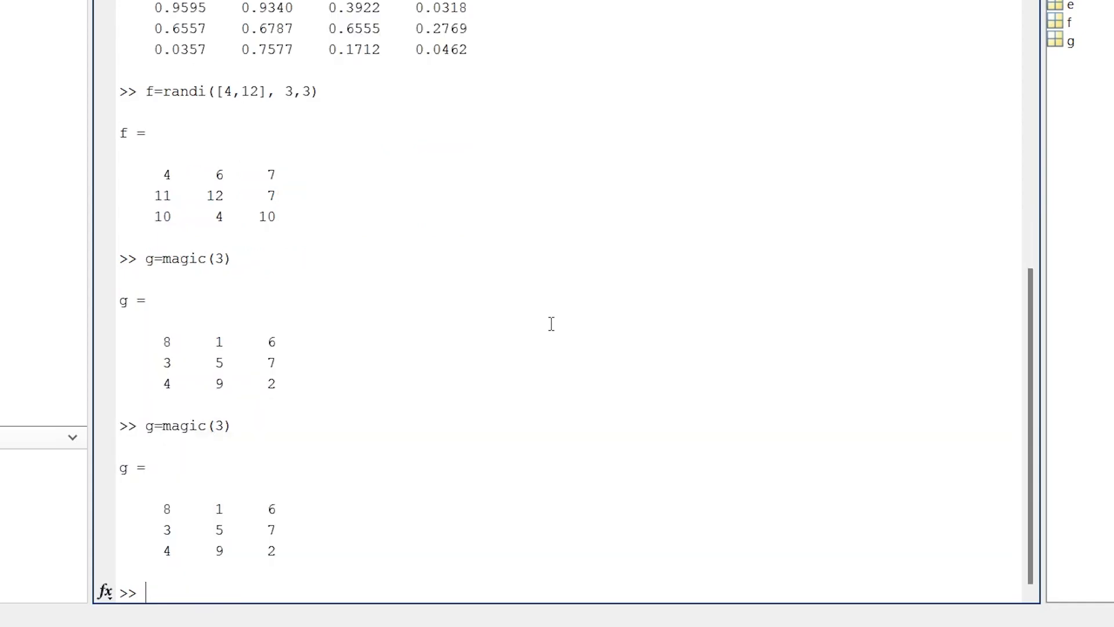
text(g=magic(3))
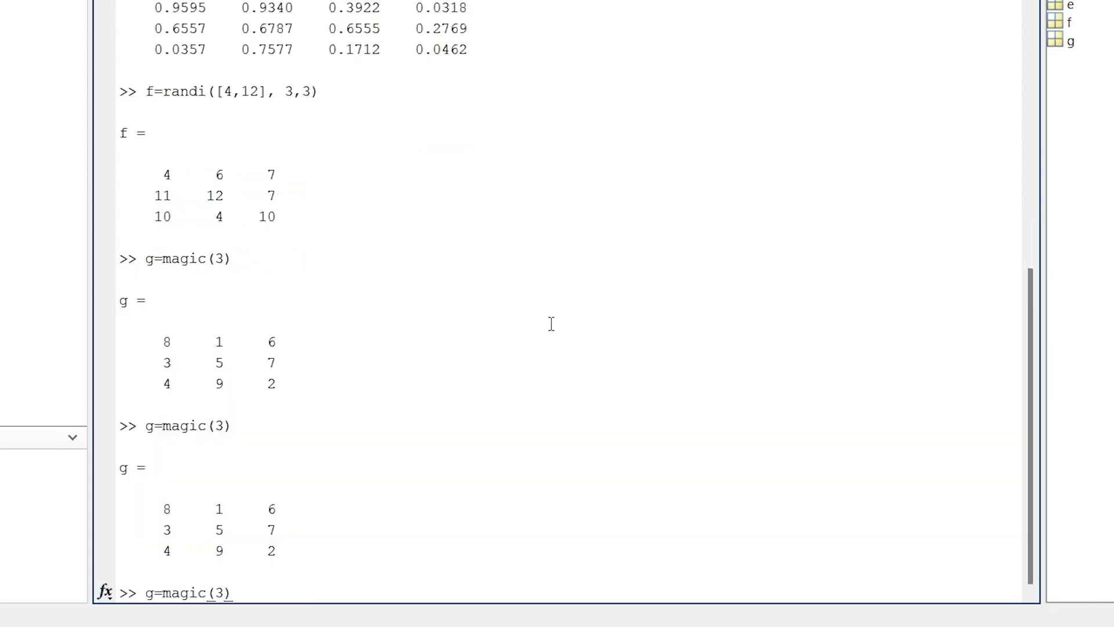
text(4)
key(Return)
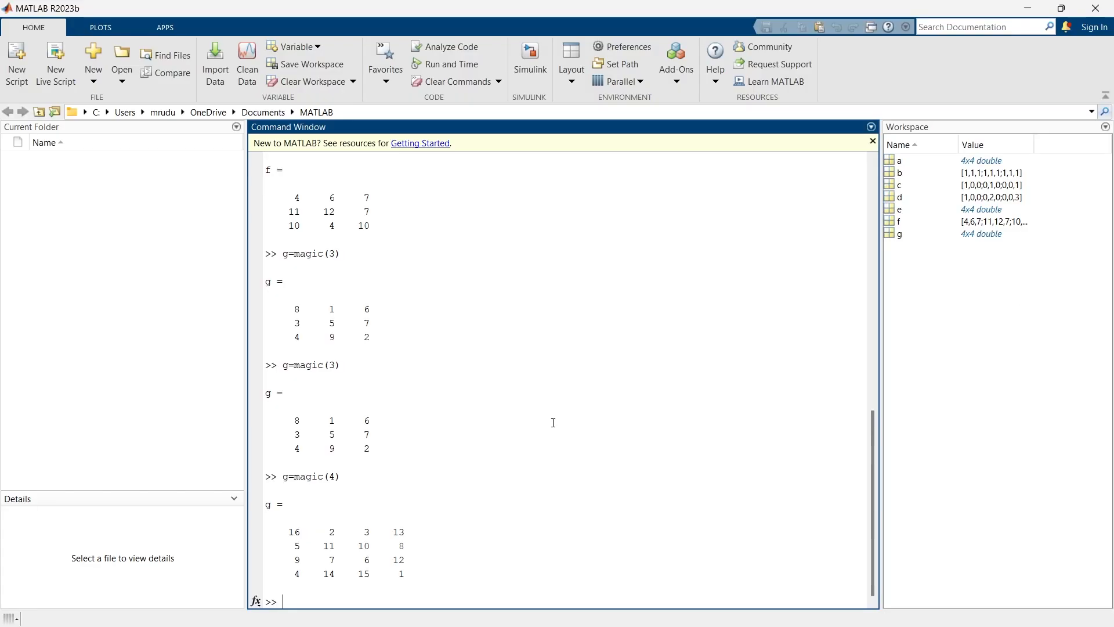
mouse_move(1074, 382)
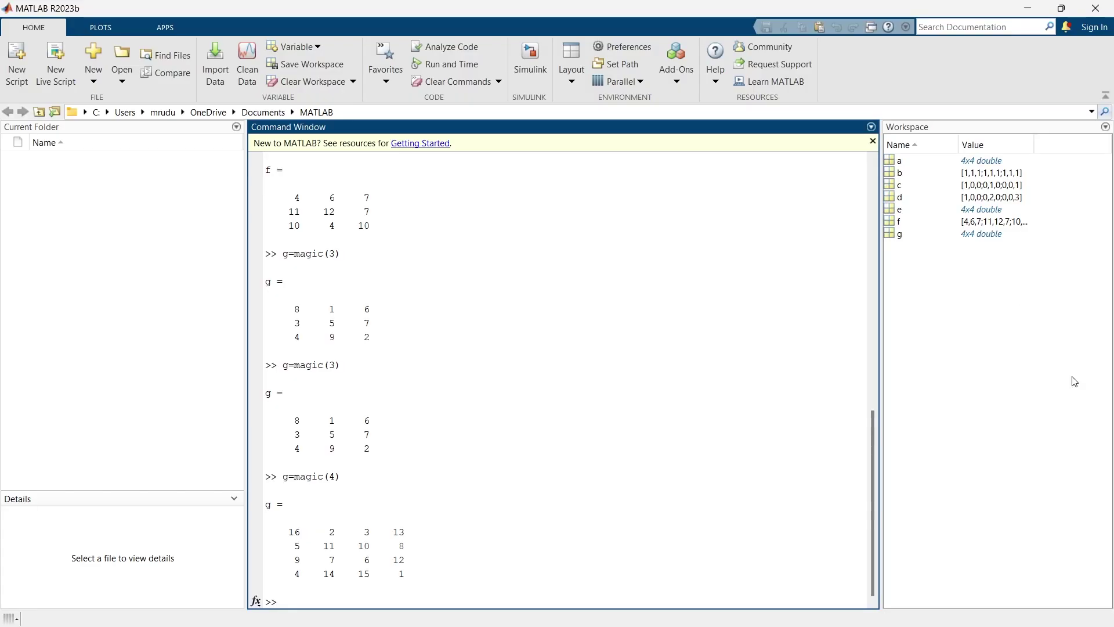